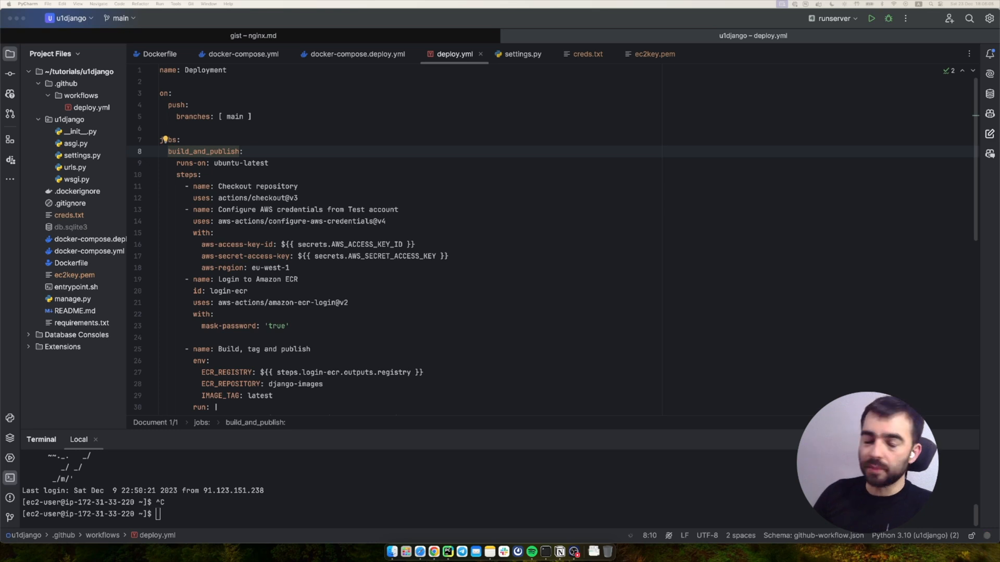
mouse_move(243, 236)
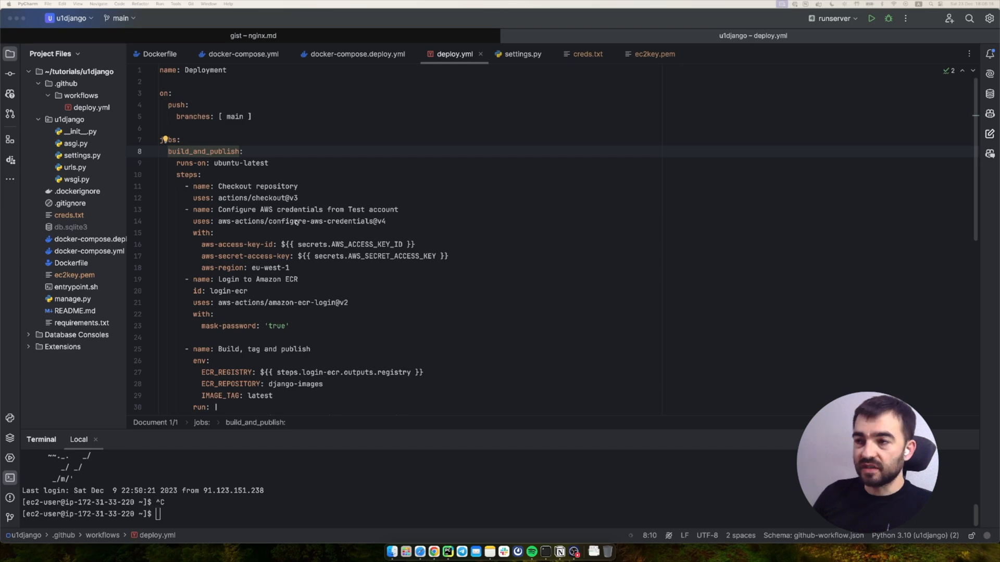
Copy the django-deployment instance's public IPv4 address and get a fresh browser tab ready
left_click(432, 552)
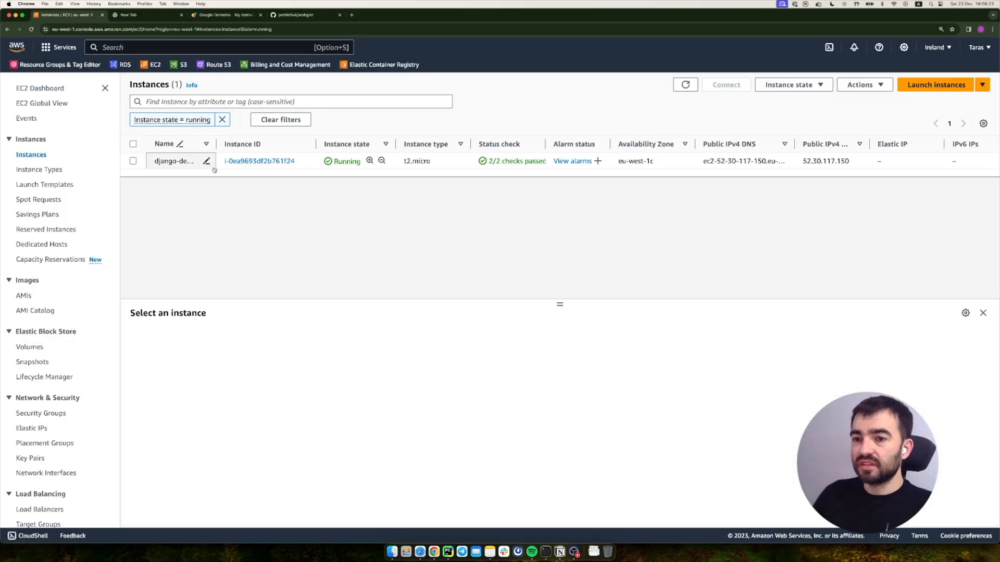
left_click(133, 160)
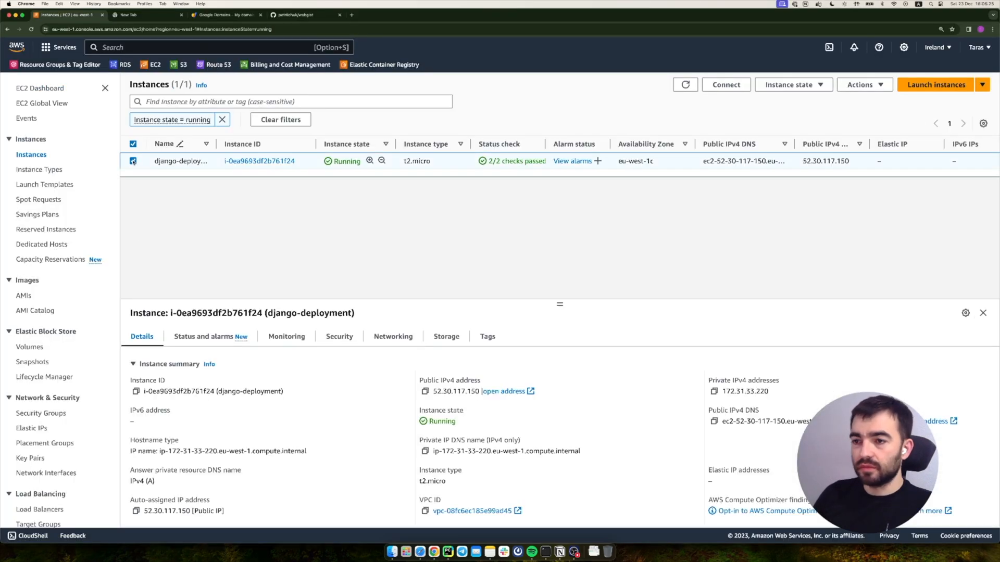
left_click(425, 391)
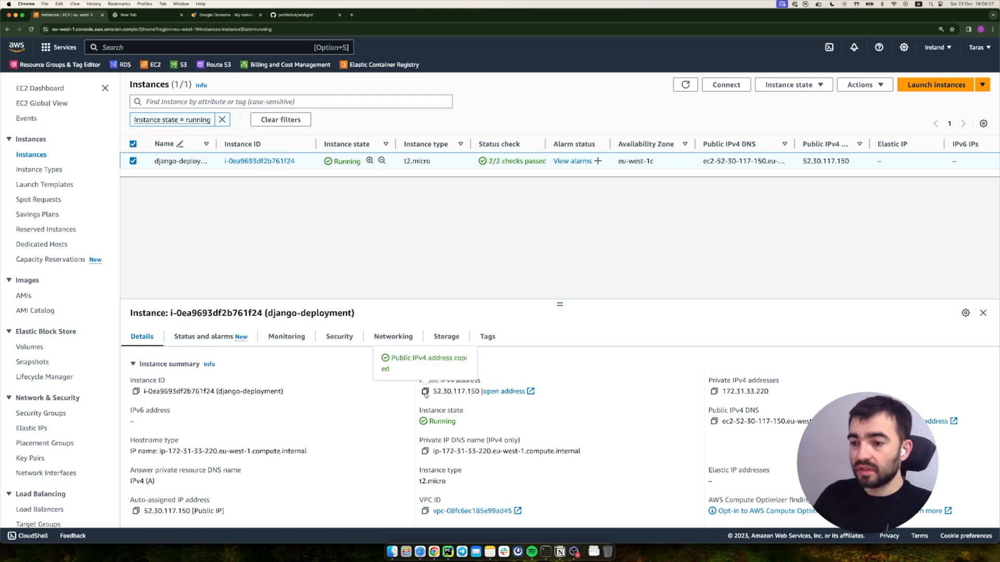
left_click(365, 15)
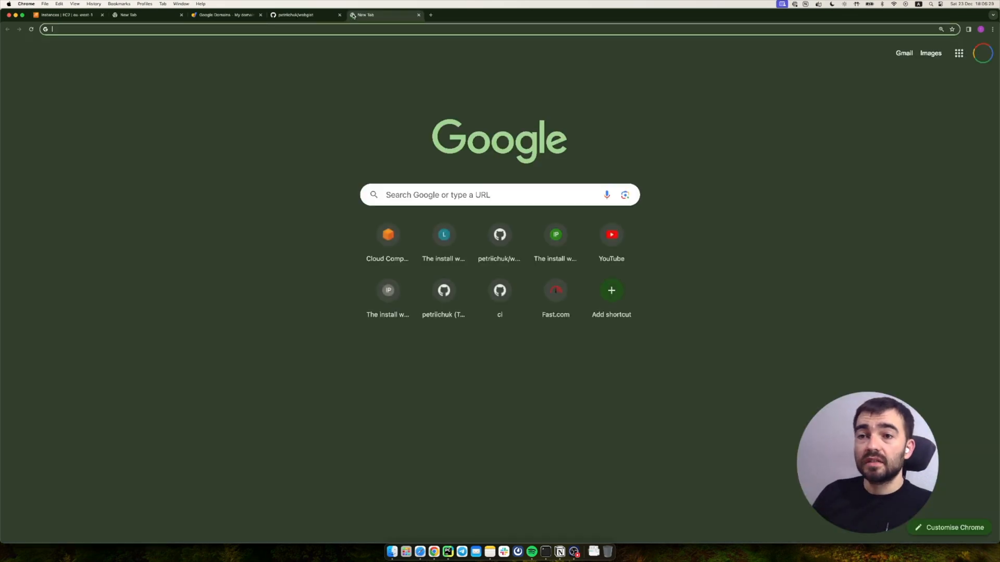
Visit 52.30.117.150 to see Django's install-success welcome page
type("52.30.117.150")
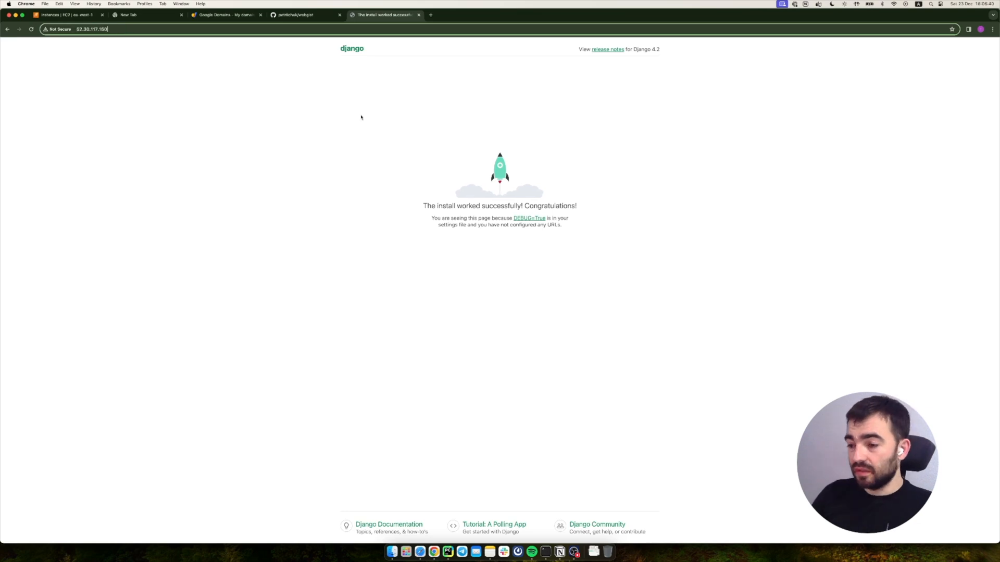
mouse_move(509, 142)
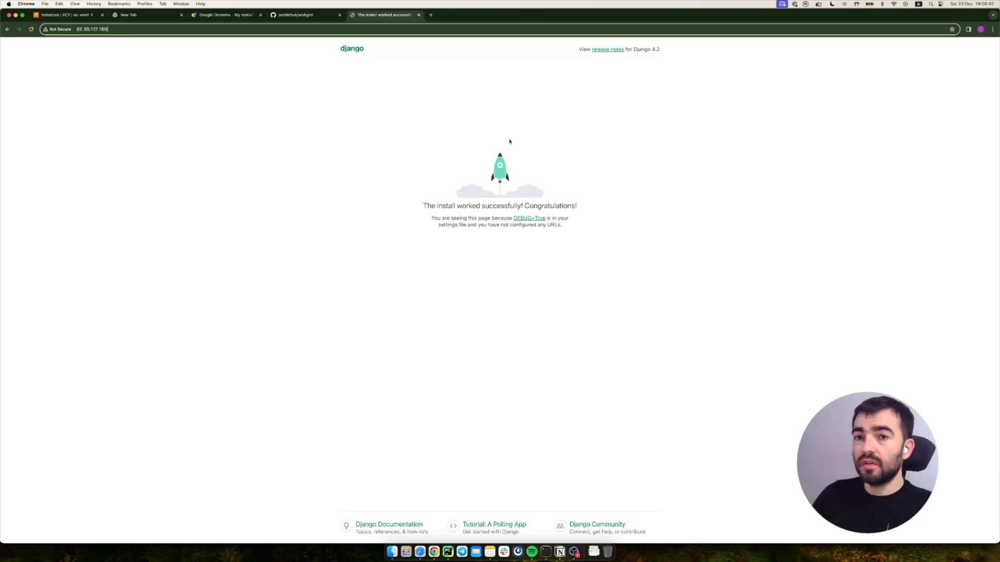
mouse_move(210, 63)
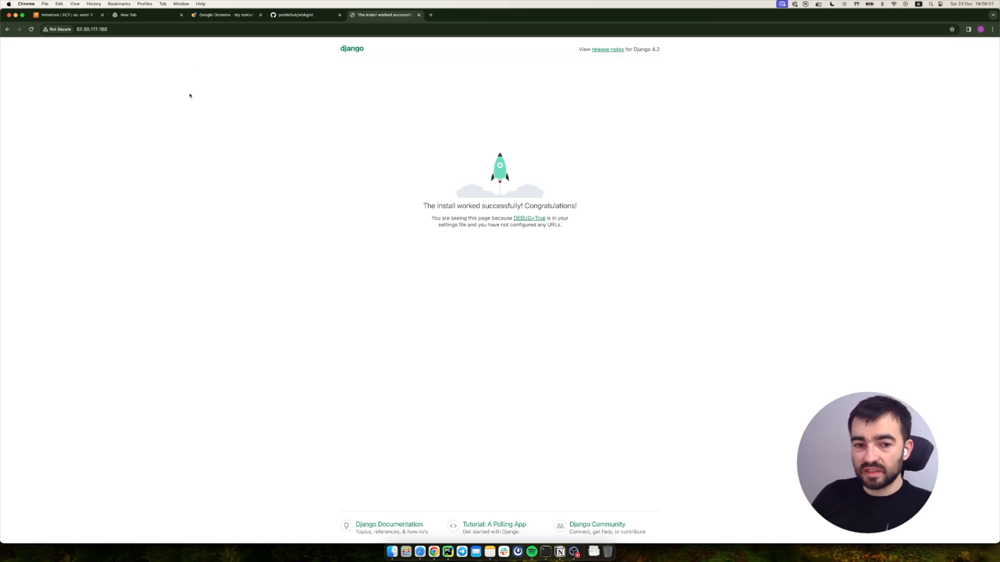
mouse_move(63, 14)
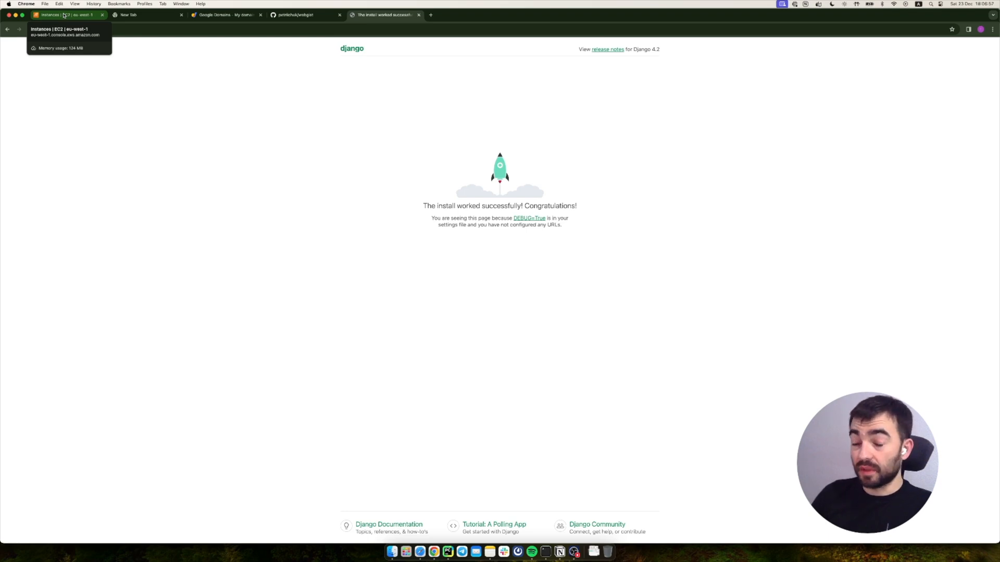
Return to the EC2 console and bring up the Elastic IP addresses page
left_click(60, 14)
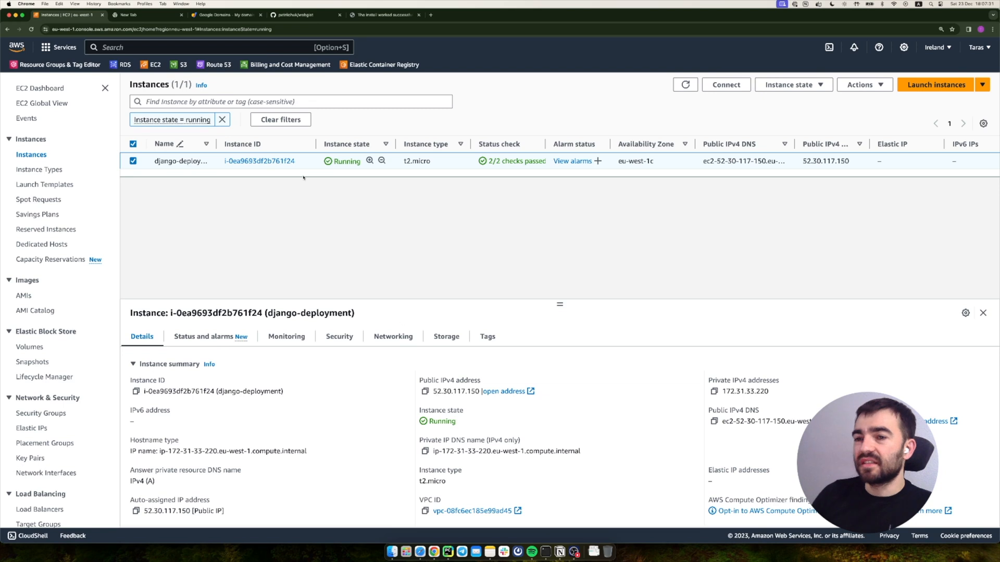
mouse_move(412, 159)
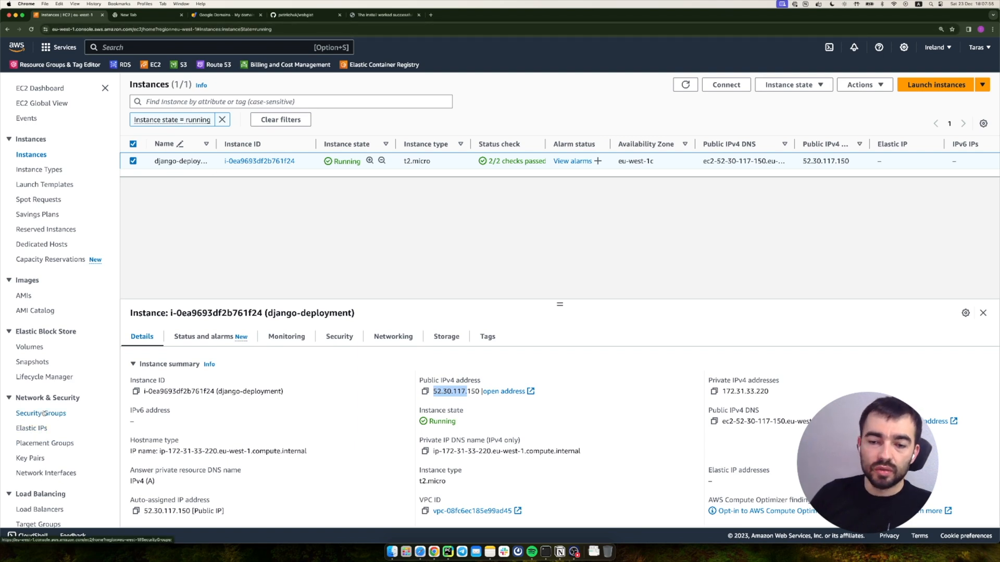
mouse_move(32, 428)
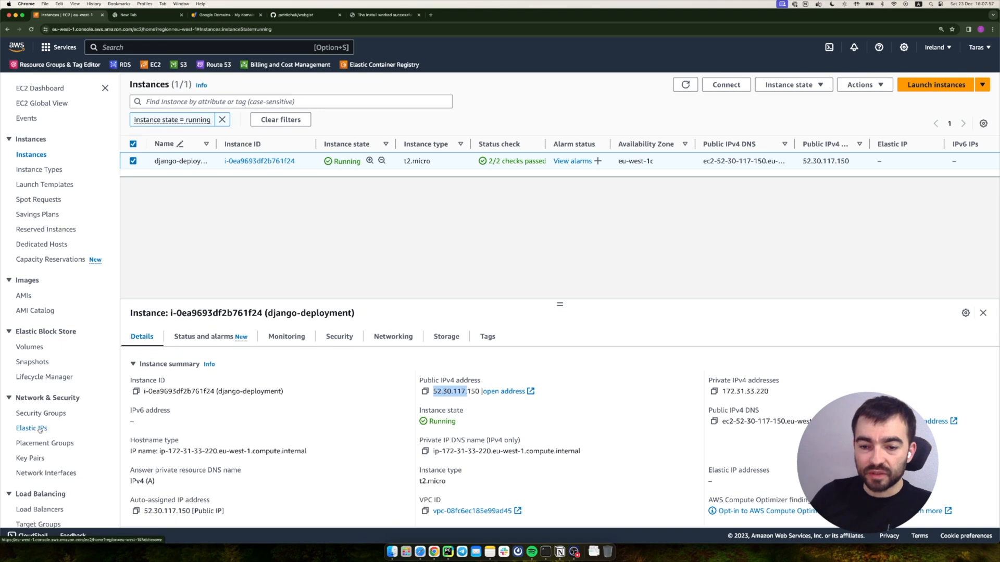
left_click(30, 428)
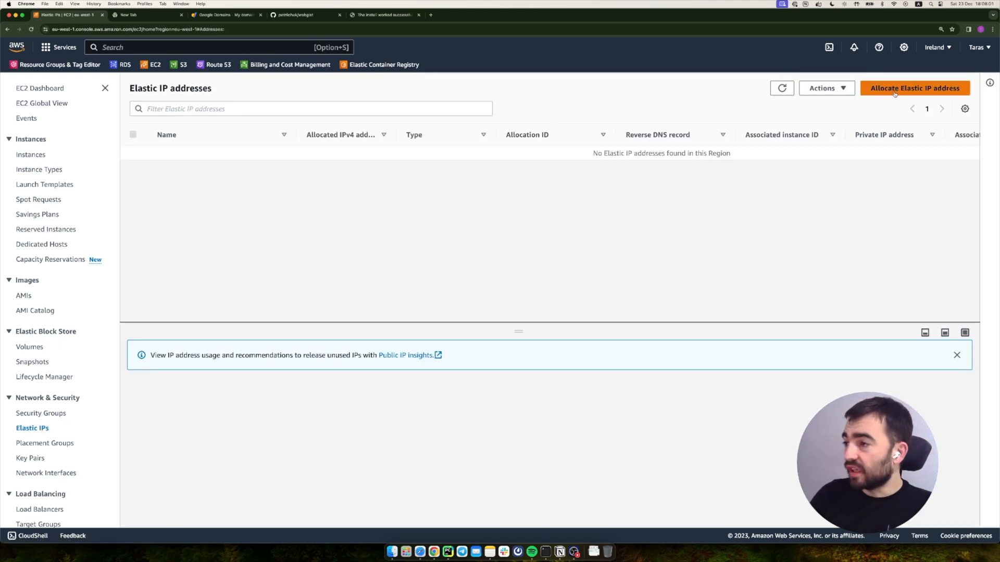
Allocate a new Elastic IP from Amazon's IPv4 pool, yielding 63.33.137.204
left_click(914, 87)
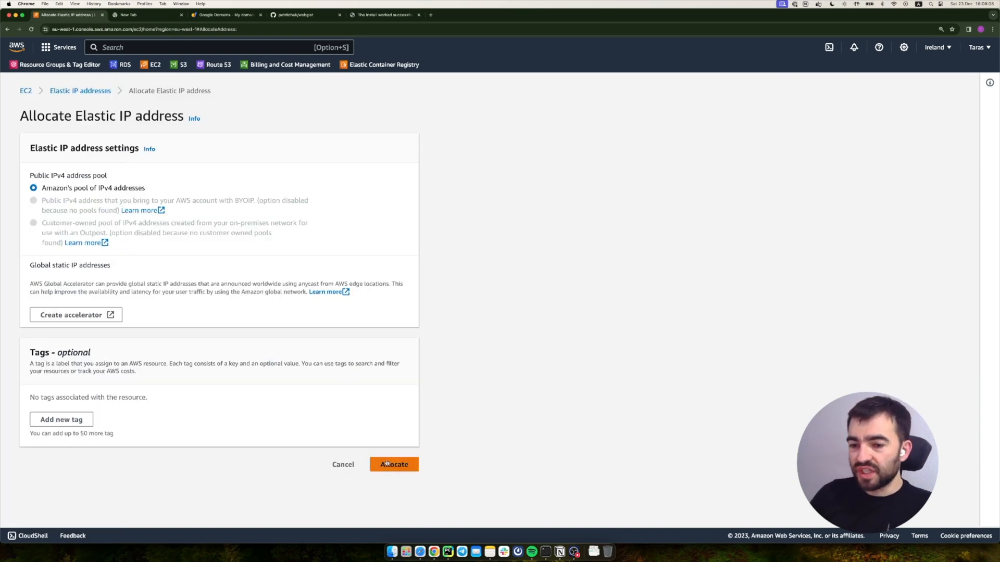
left_click(393, 465)
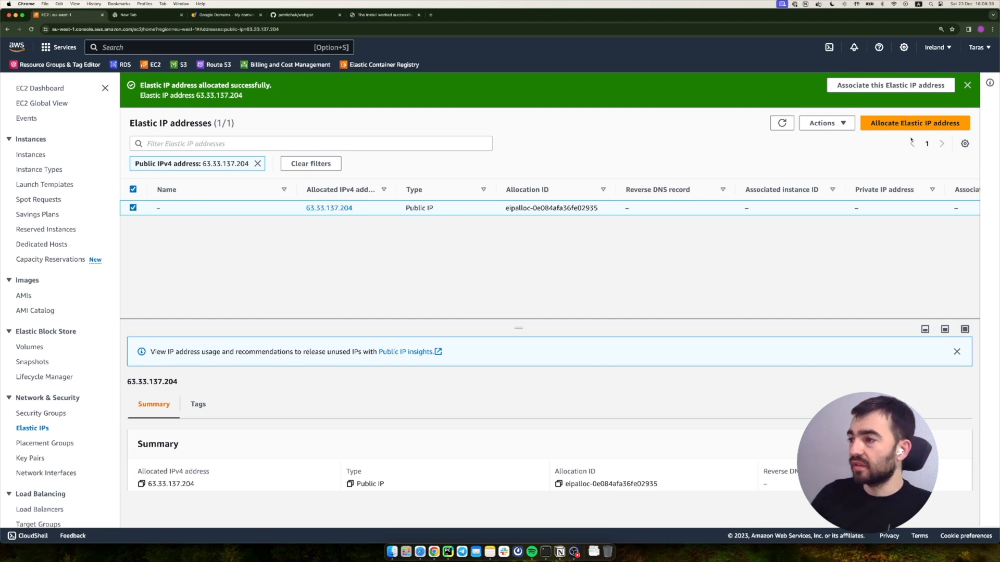
Associate Elastic IP 63.33.137.204 with the django-deployment instance
left_click(823, 123)
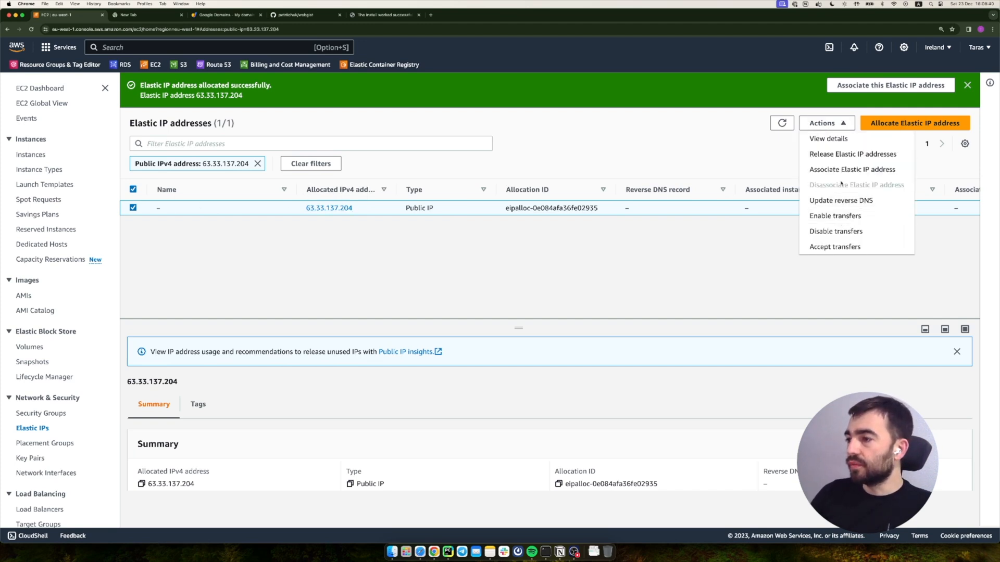
mouse_move(852, 168)
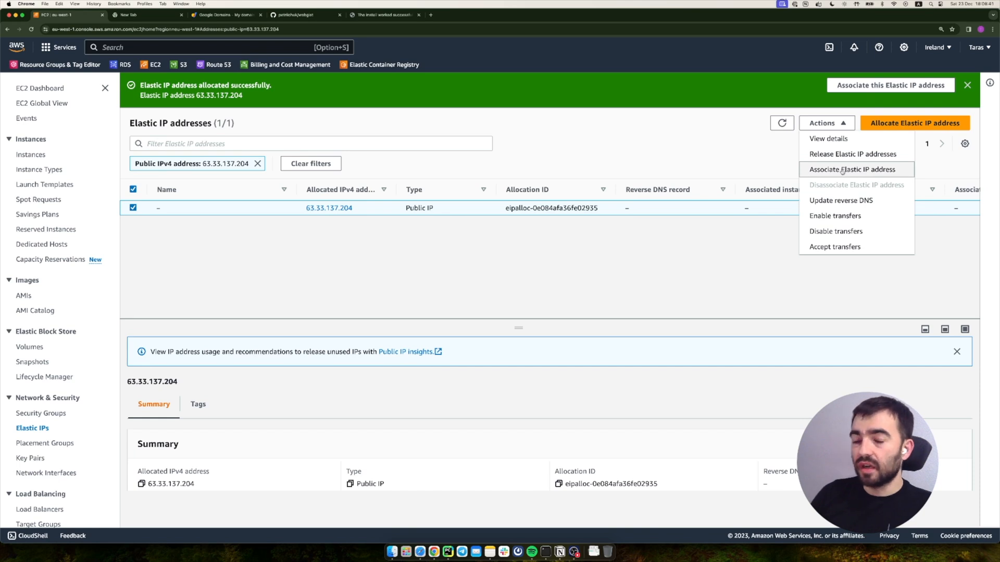
left_click(853, 169)
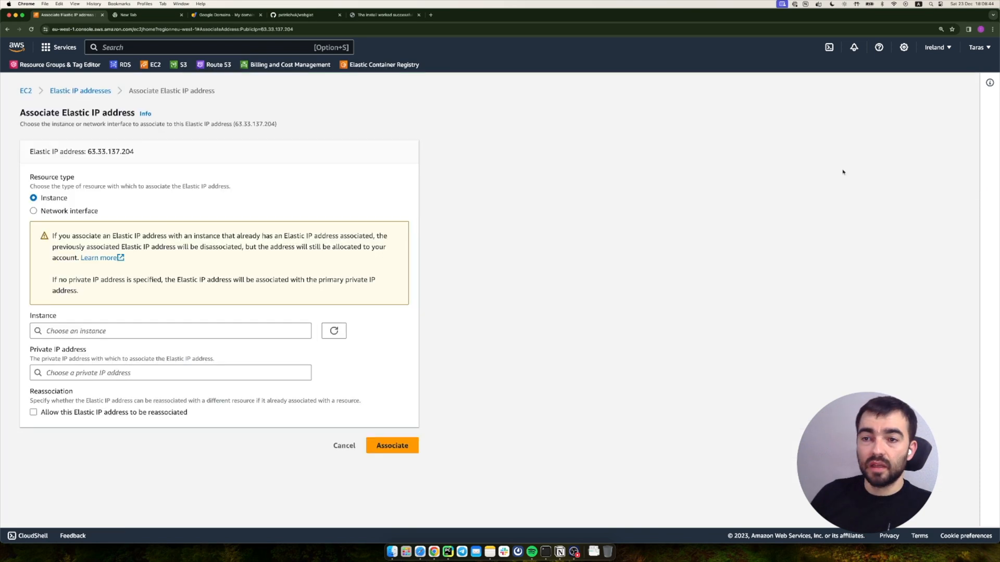
left_click(169, 330)
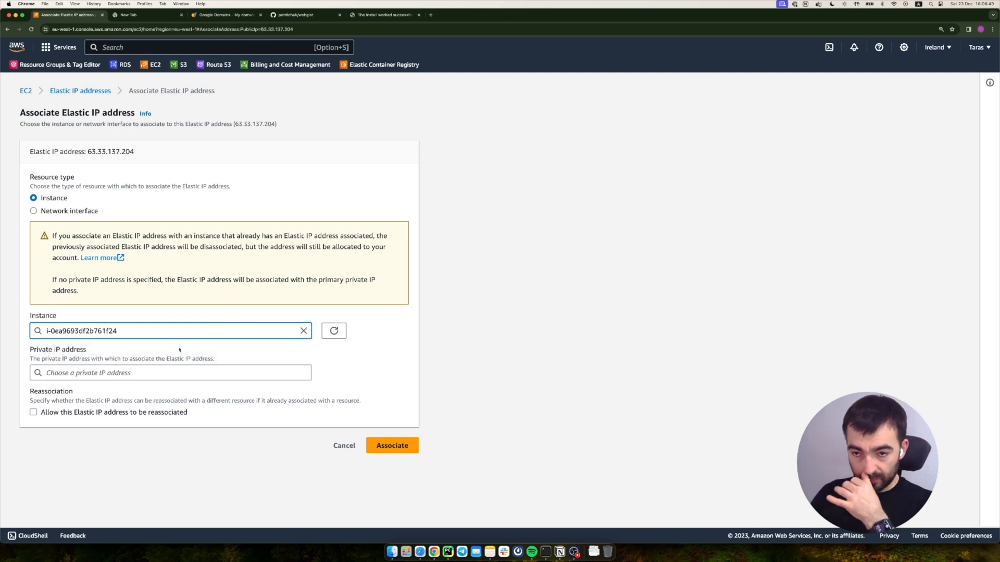
left_click(391, 445)
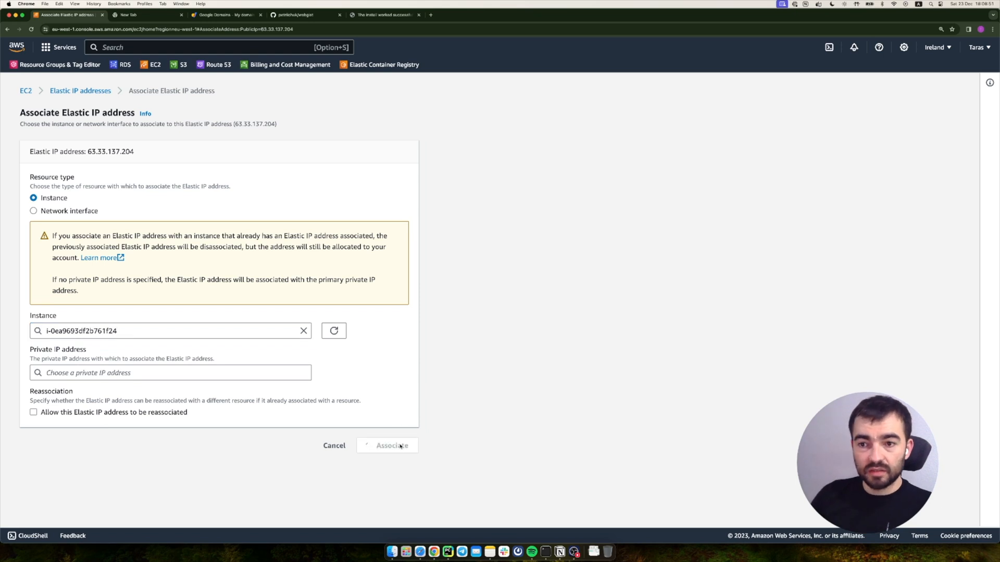
left_click(390, 445)
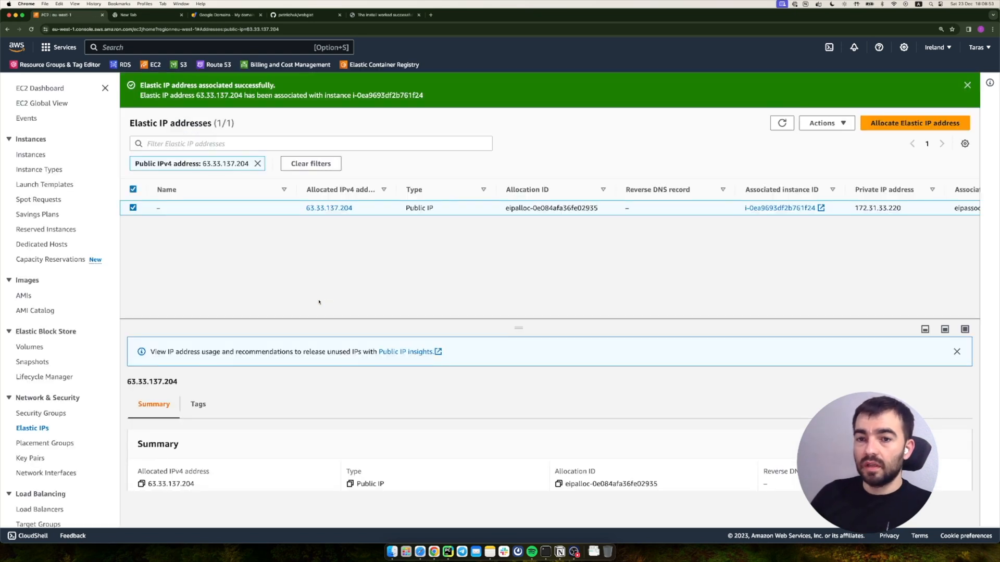
Copy the instance's new public IPv4 address and return to the PyCharm project
left_click(30, 154)
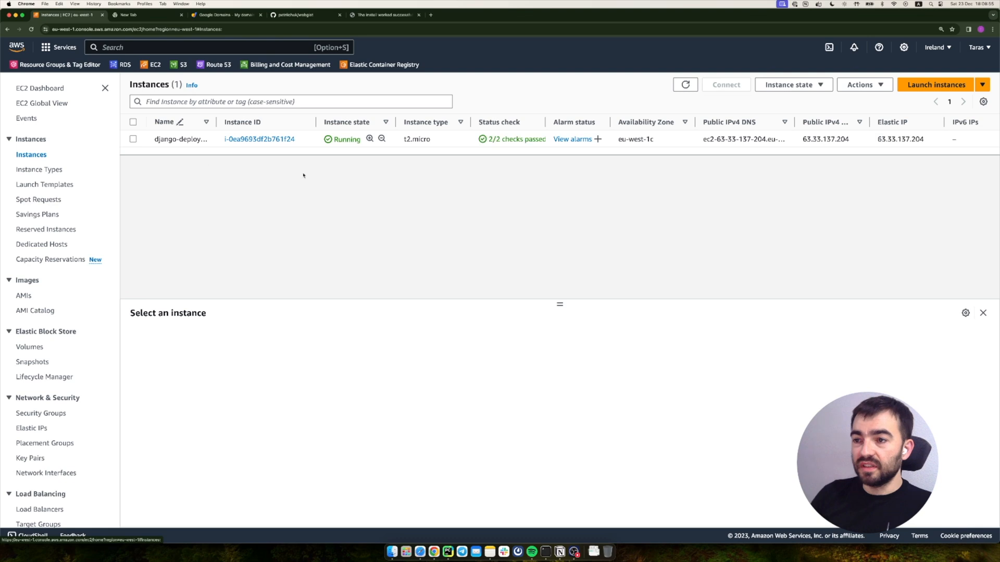
left_click(132, 139)
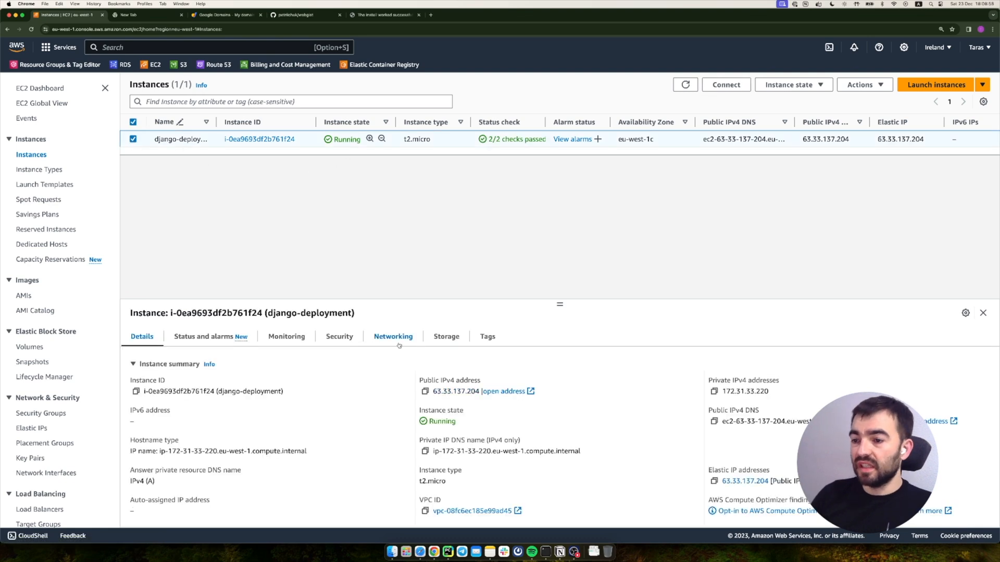
double_click(455, 391)
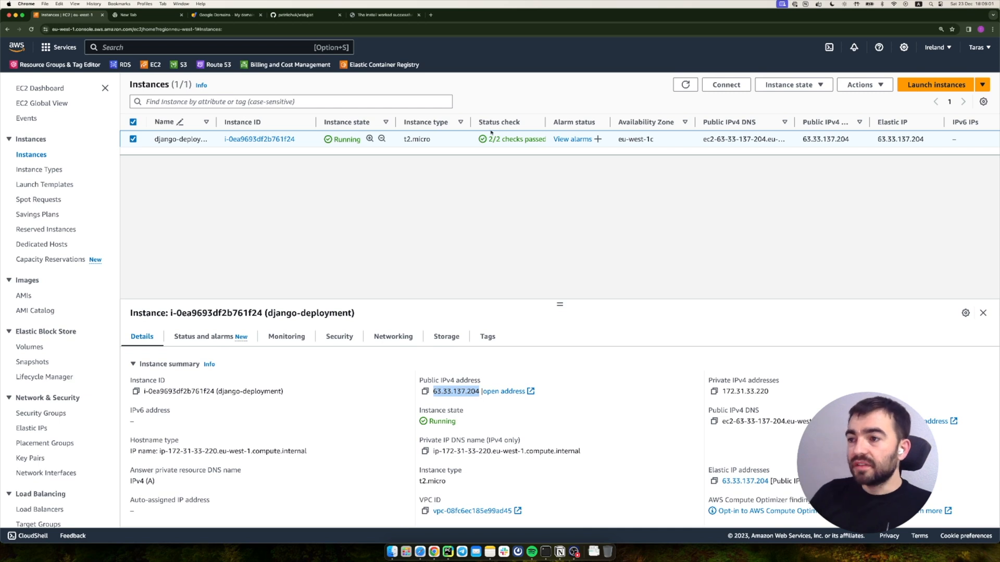
mouse_move(476, 364)
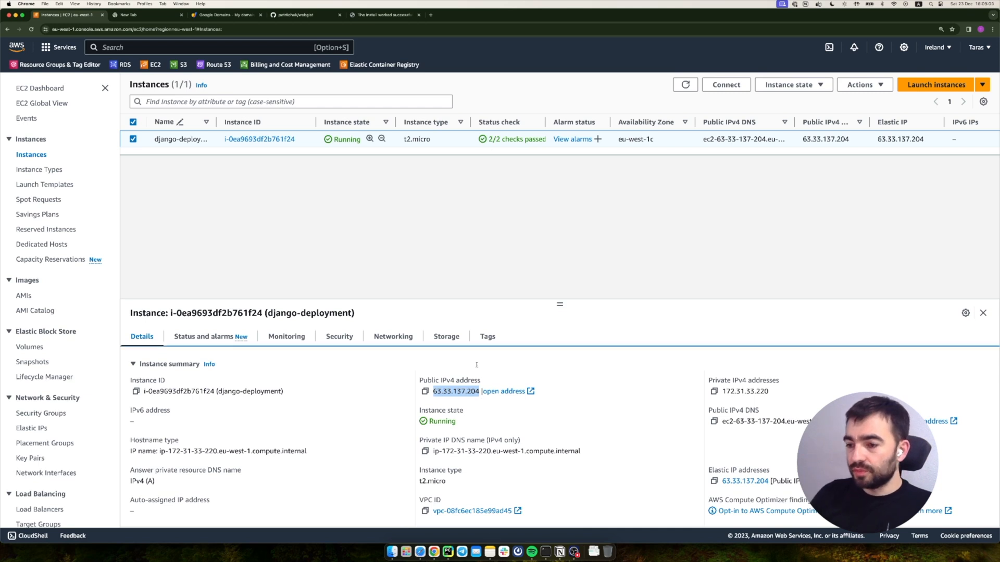
left_click(424, 390)
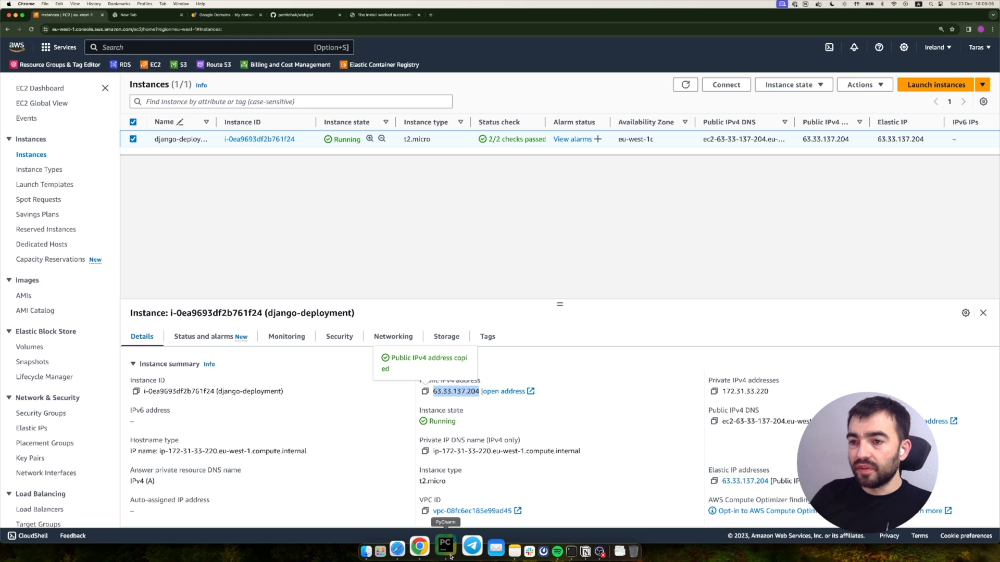
left_click(444, 547)
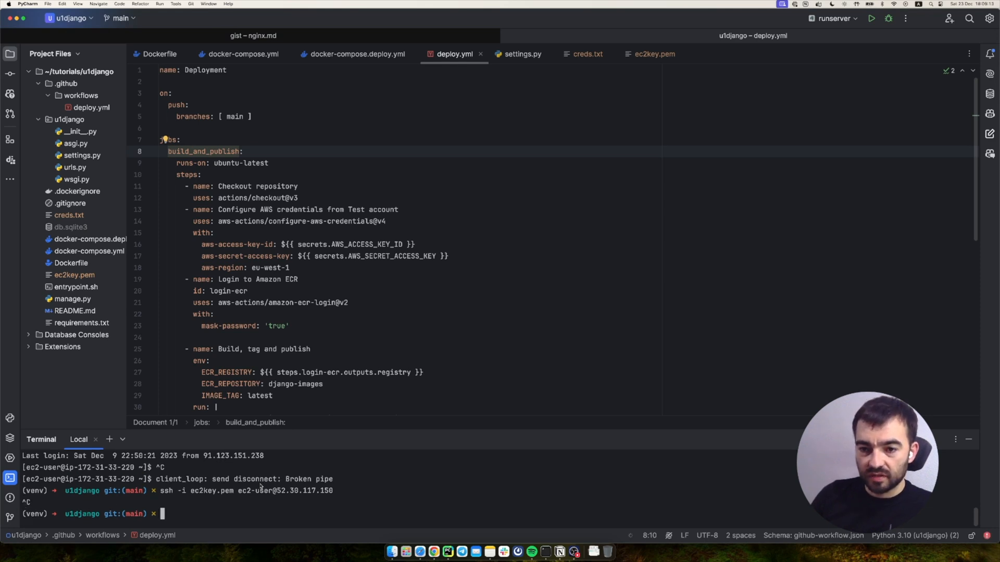
type("ssh -i ec2key.pem ec2-user@52.30.1")
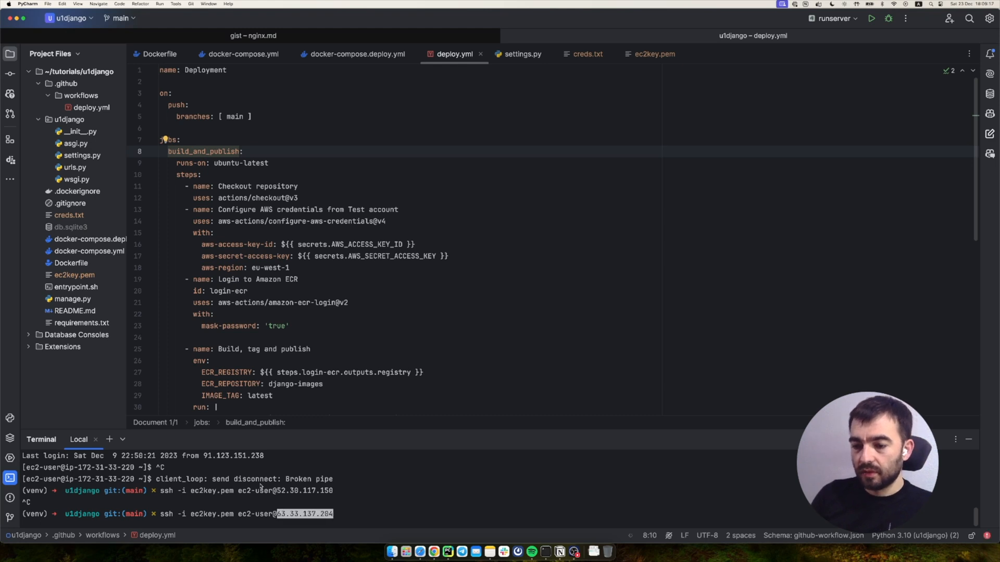
type("yes/no/[fingerprint])? yes")
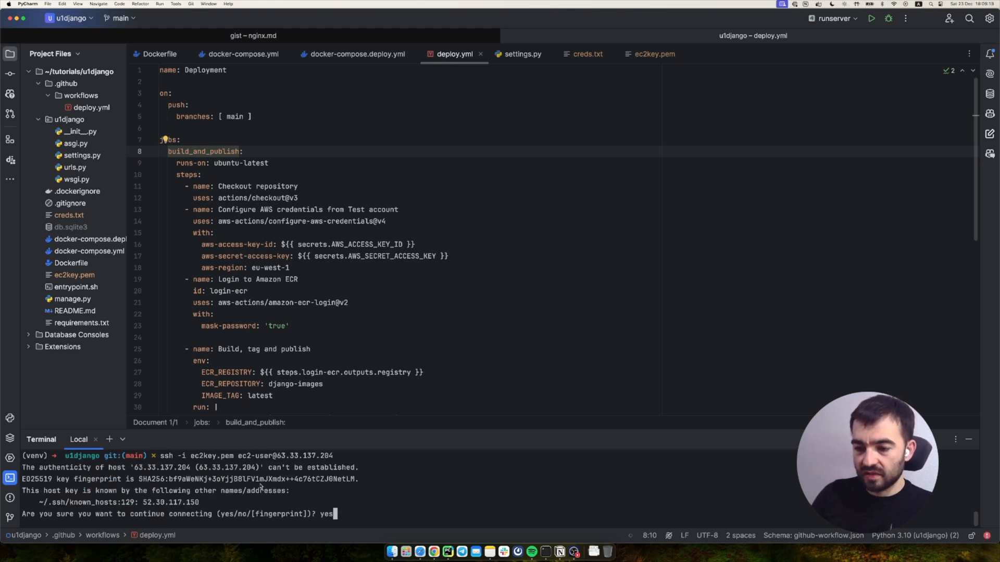
key("Return")
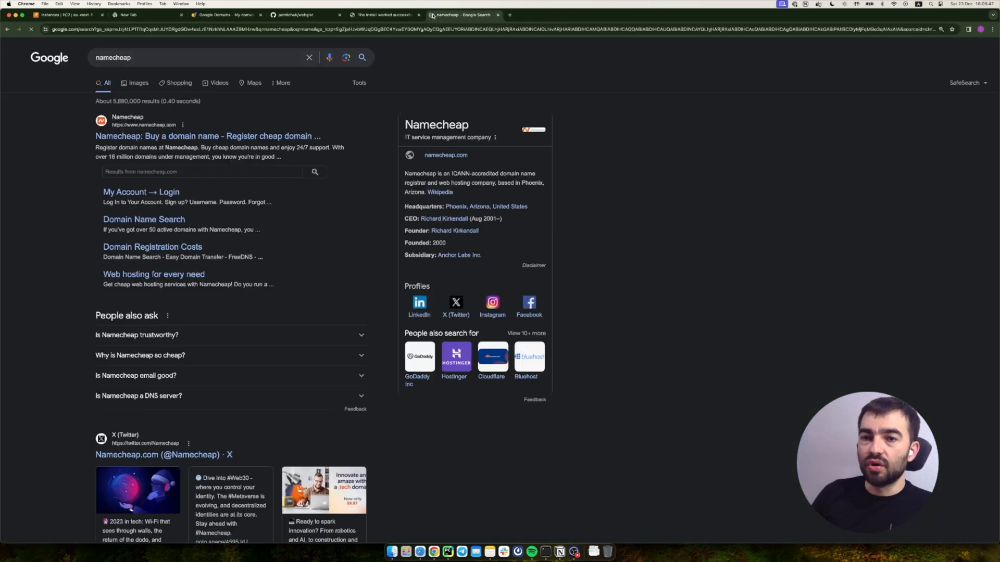
Visit Namecheap, then search Google for godaddy and browse the results
left_click(207, 135)
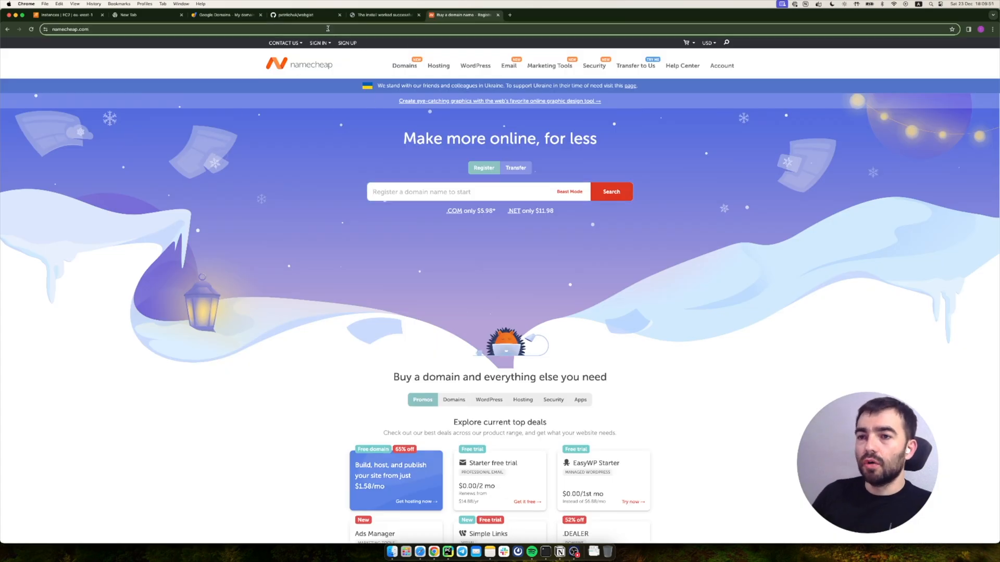
type("goda")
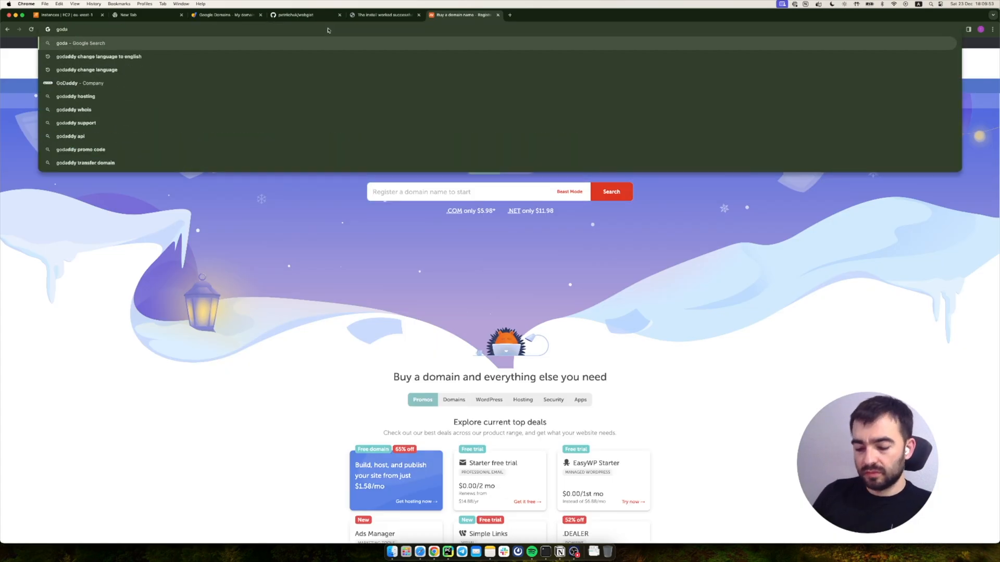
key("Return")
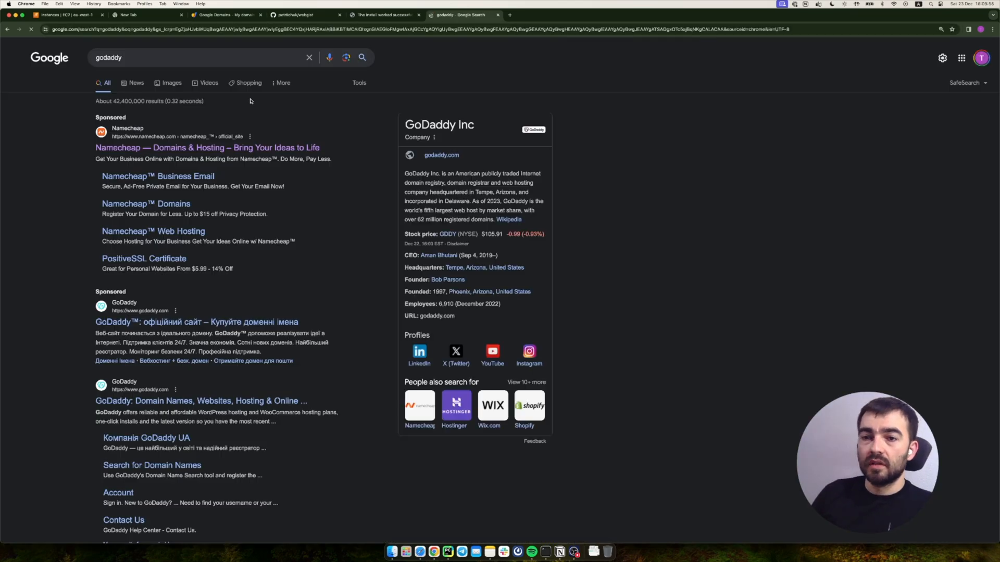
scroll("down", 3)
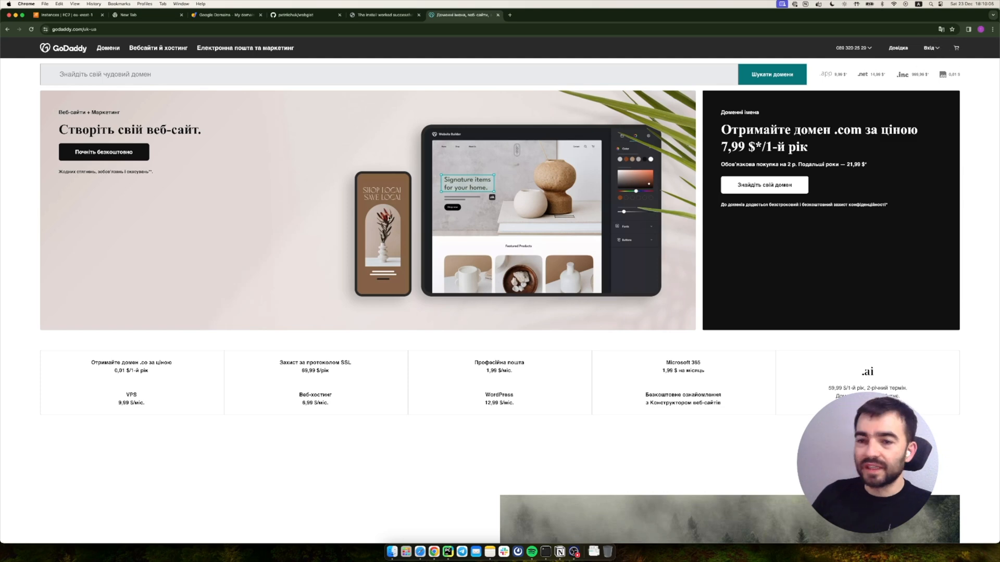
Return to the GoDaddy results and switch over to the Google Domains page
left_click(462, 14)
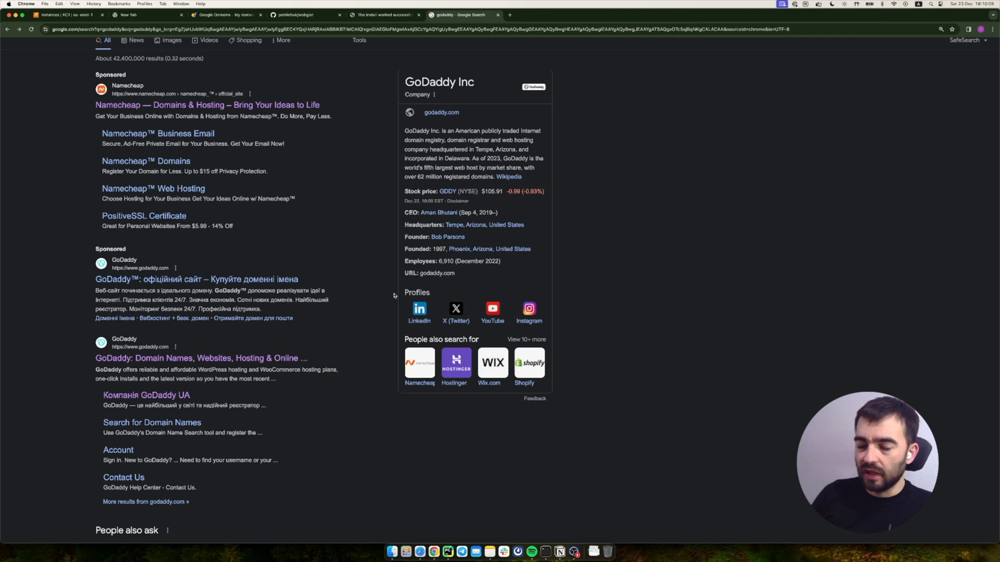
scroll("up", 3)
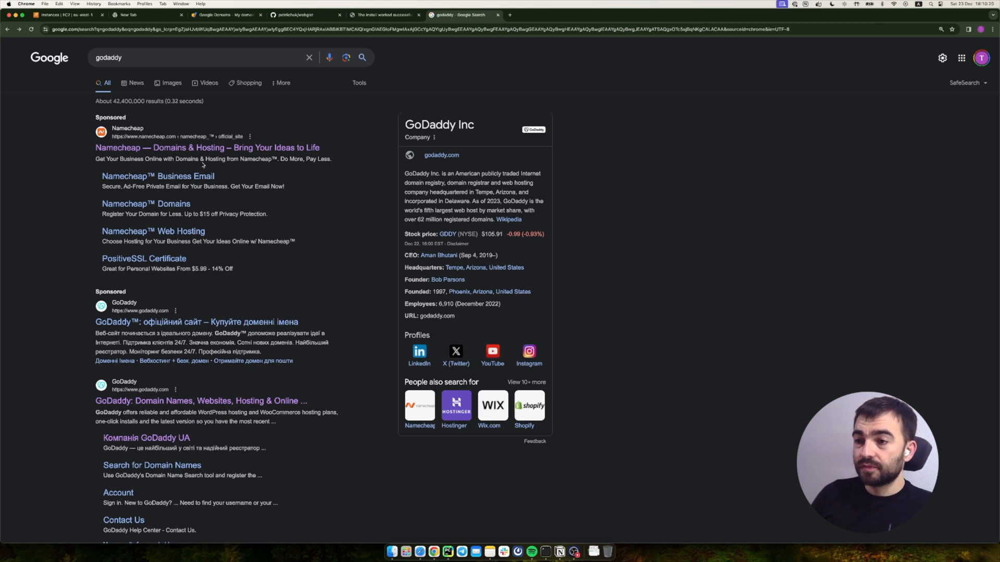
mouse_move(417, 30)
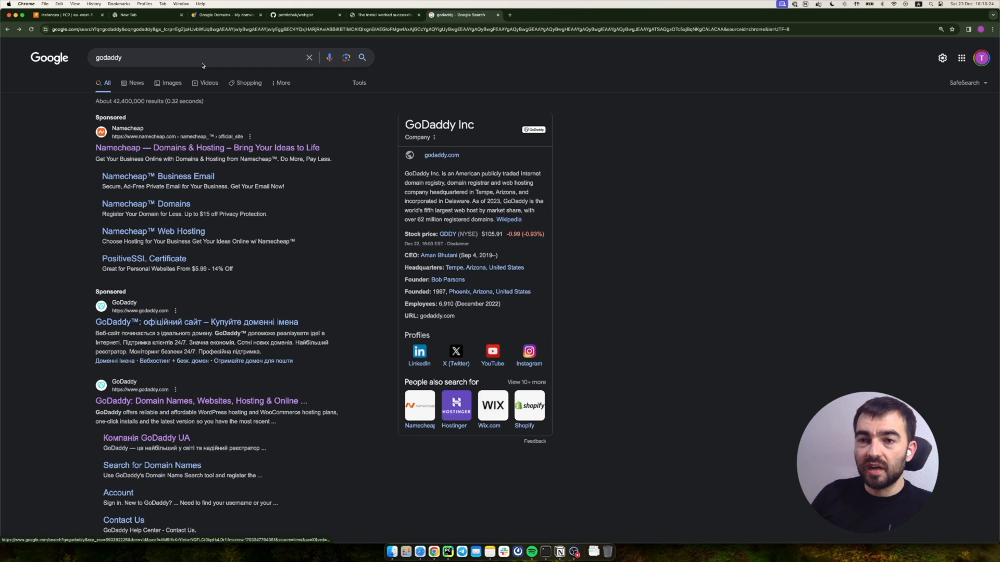
left_click(191, 57)
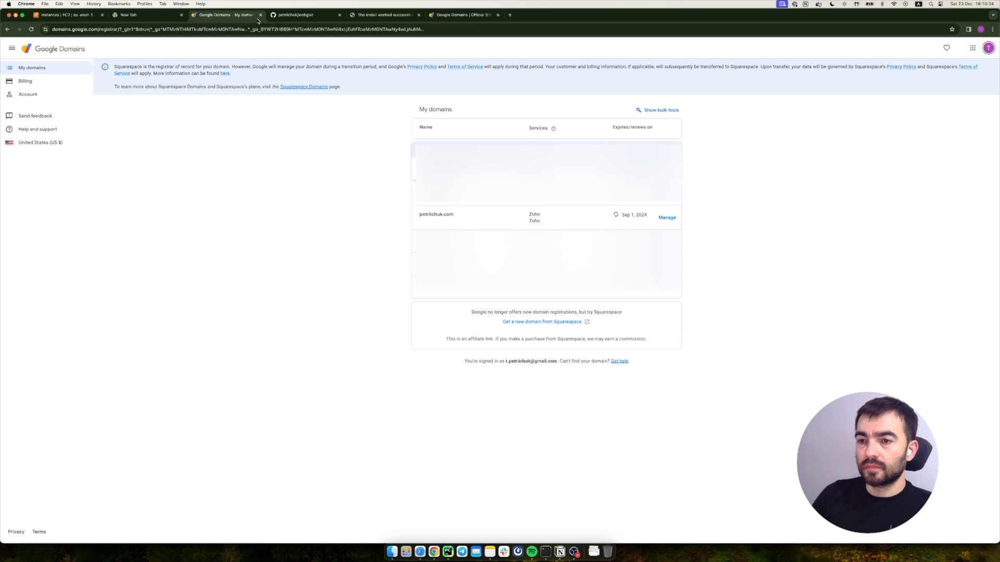
mouse_move(302, 315)
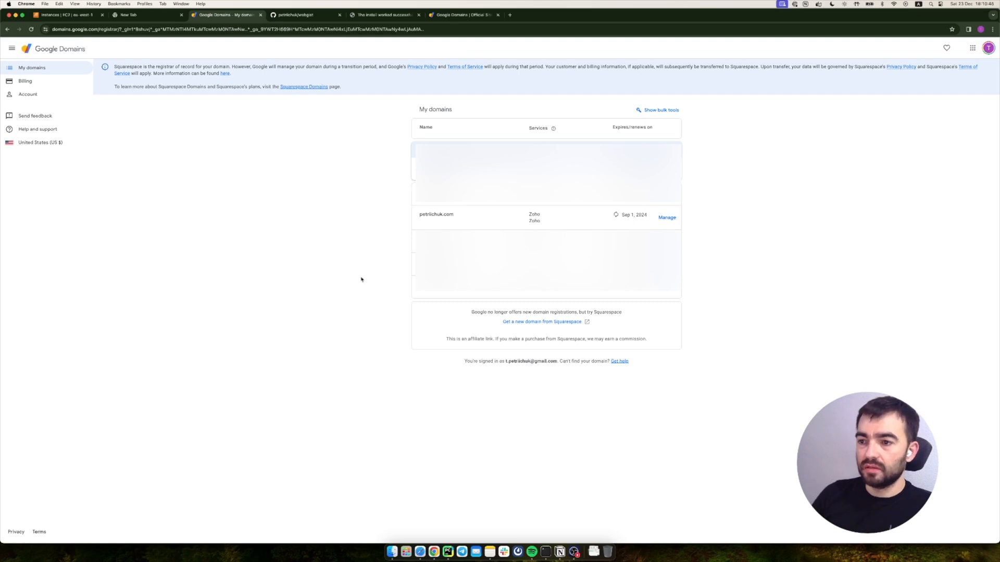
mouse_move(455, 216)
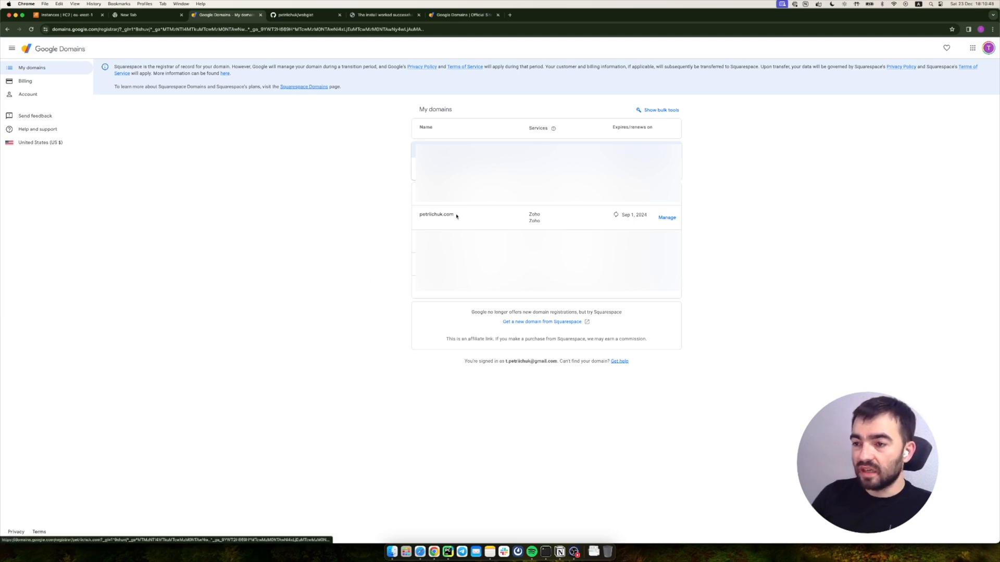
mouse_move(517, 211)
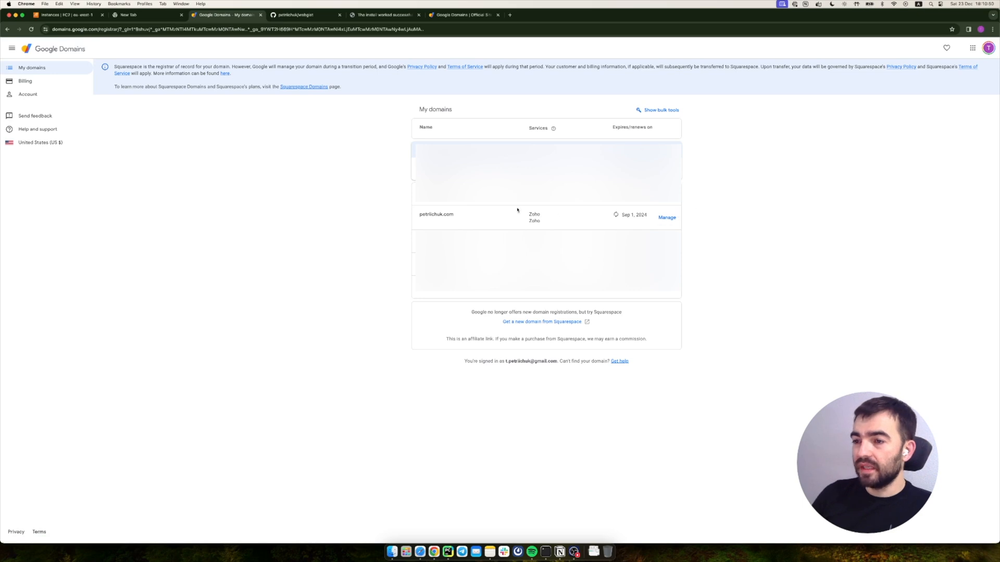
mouse_move(436, 214)
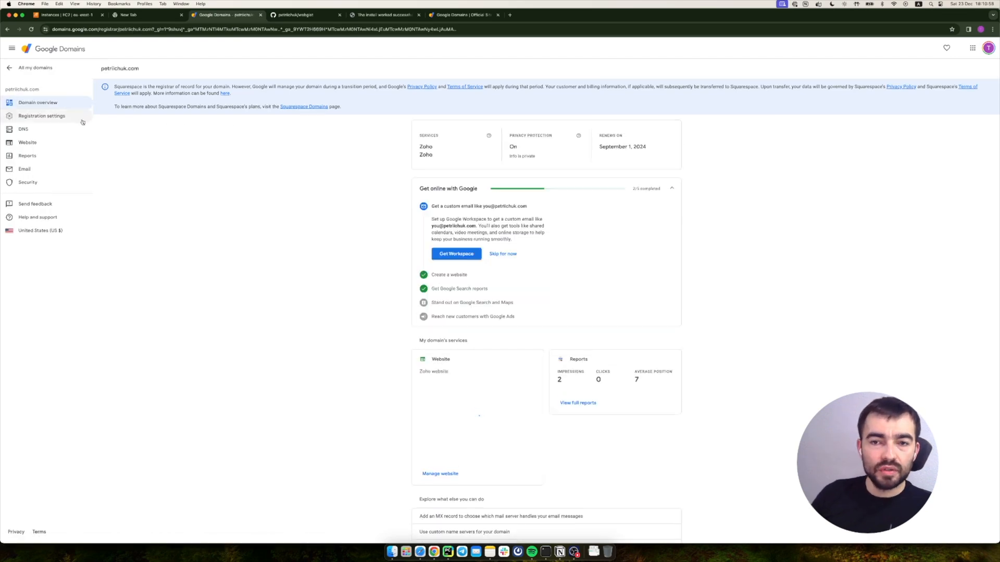
Go to petrichuk.com's DNS settings and begin managing its custom records
left_click(24, 129)
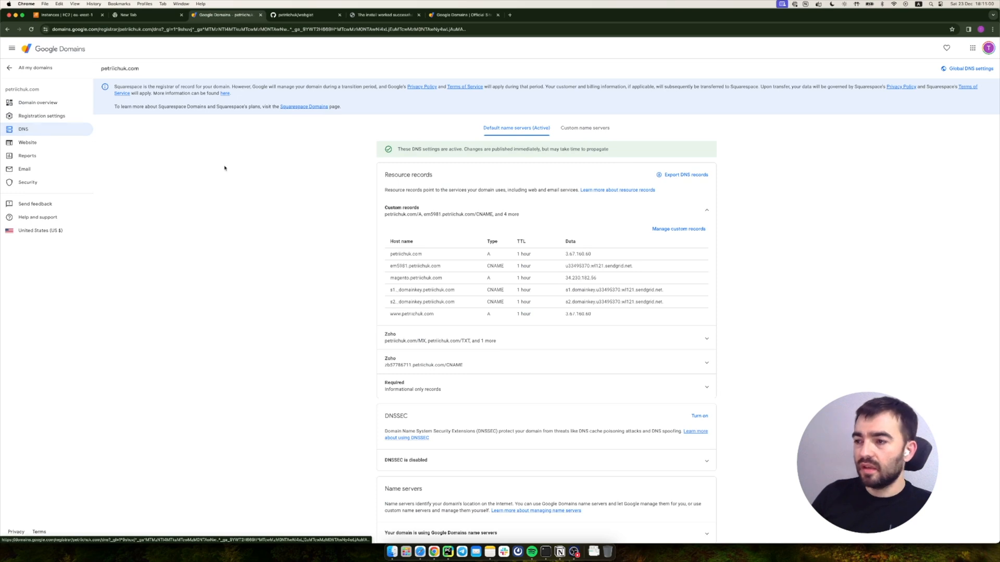
mouse_move(519, 253)
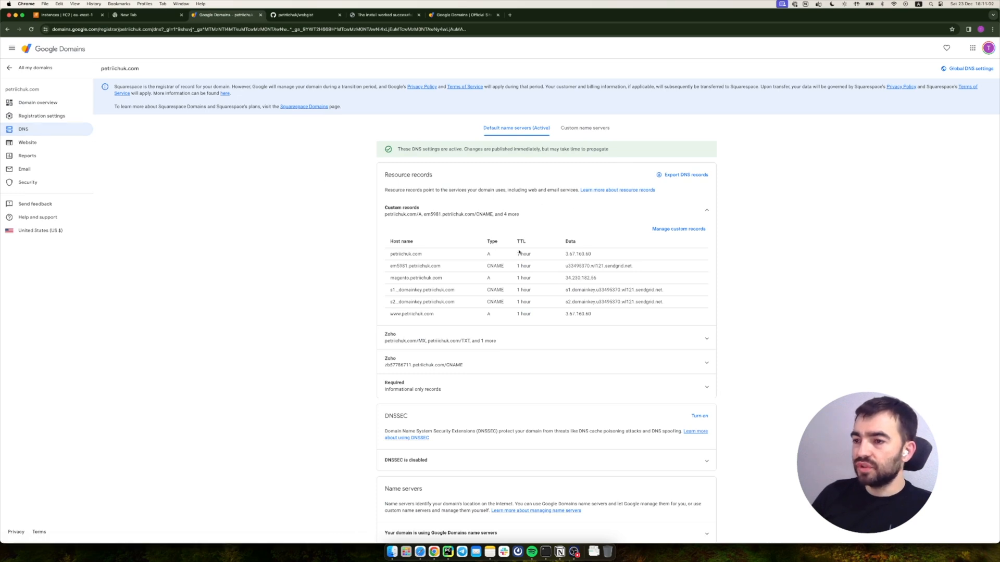
mouse_move(532, 249)
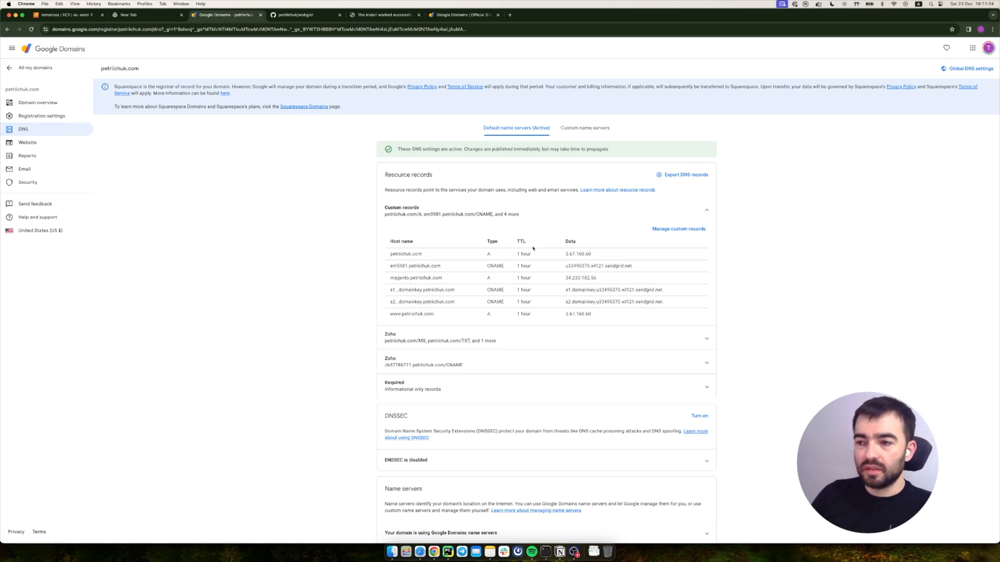
mouse_move(466, 340)
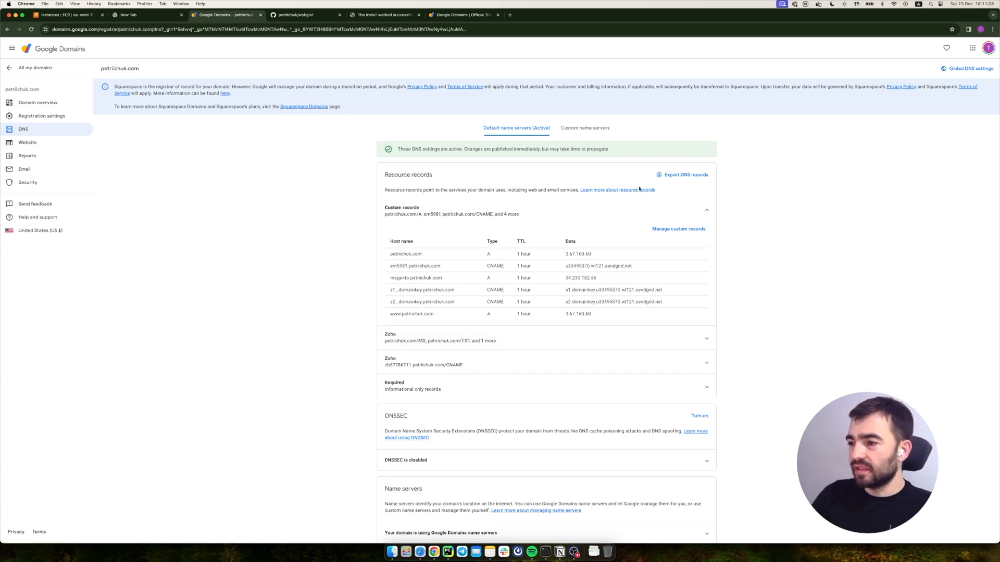
left_click(677, 228)
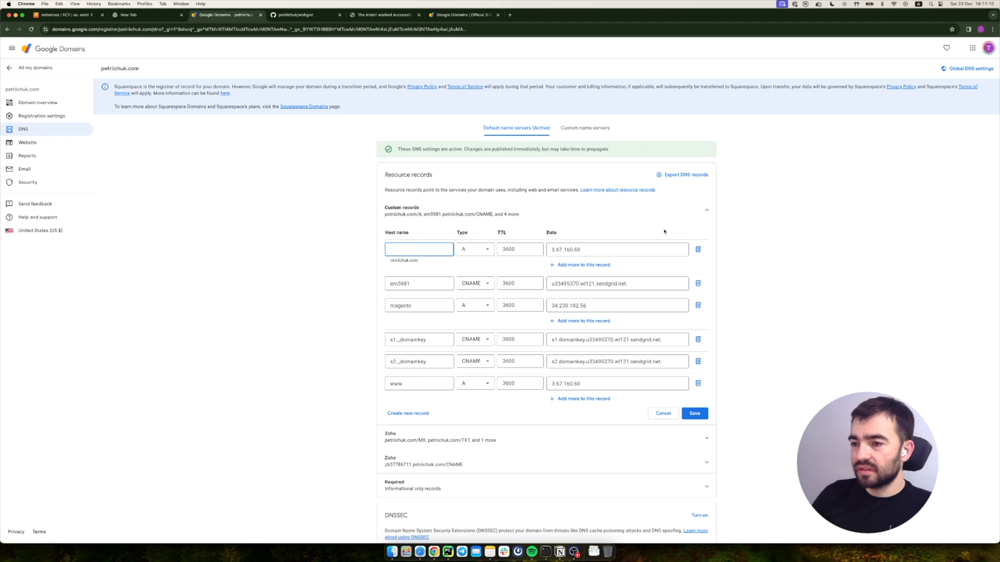
mouse_move(468, 405)
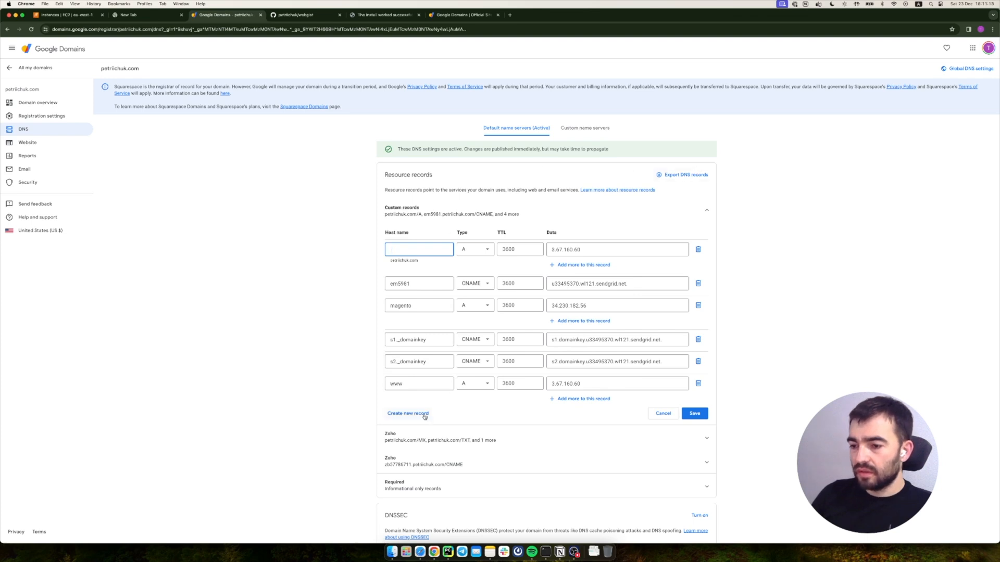
Add a new record row of type A with host name 'django'
left_click(407, 413)
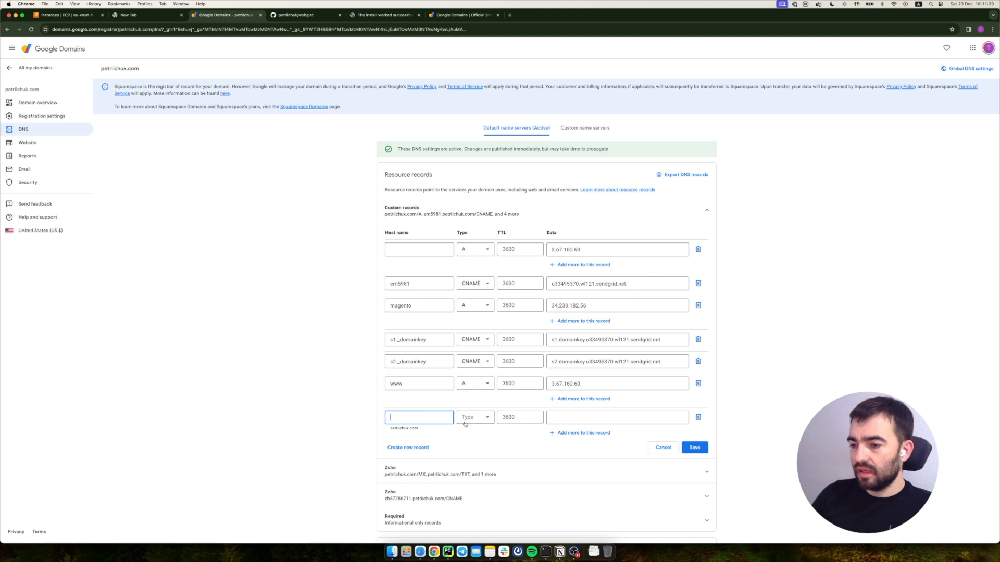
left_click(474, 417)
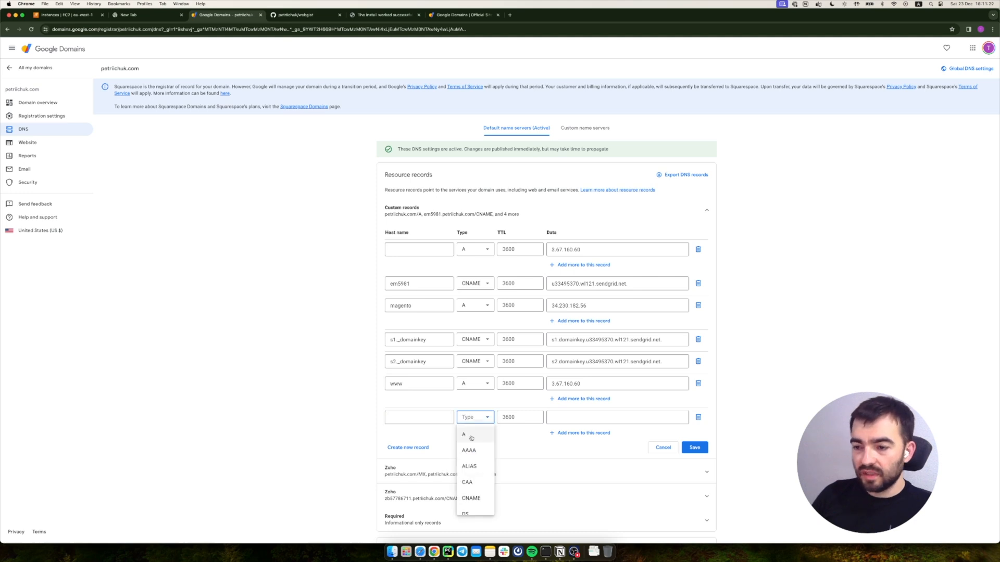
left_click(463, 435)
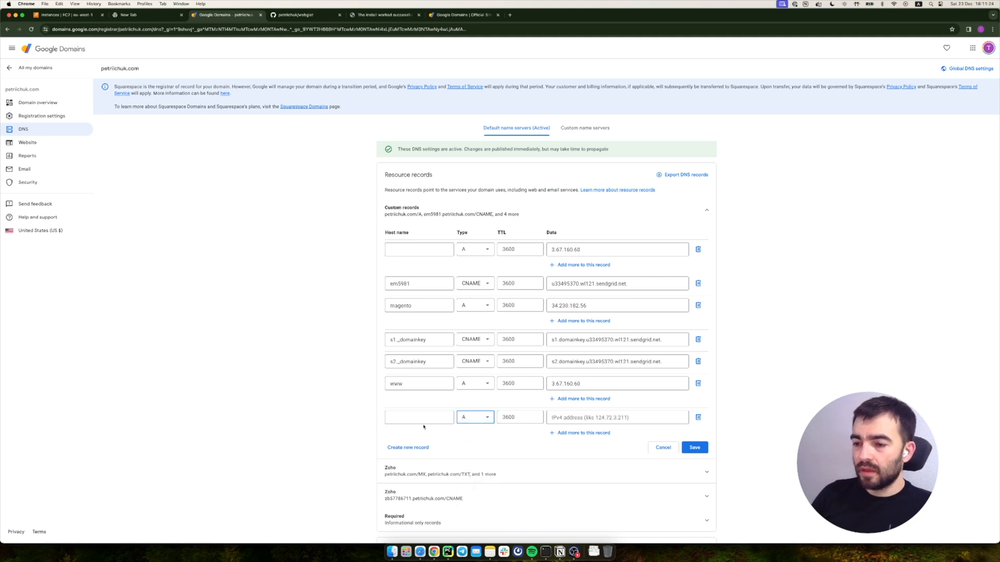
left_click(419, 416)
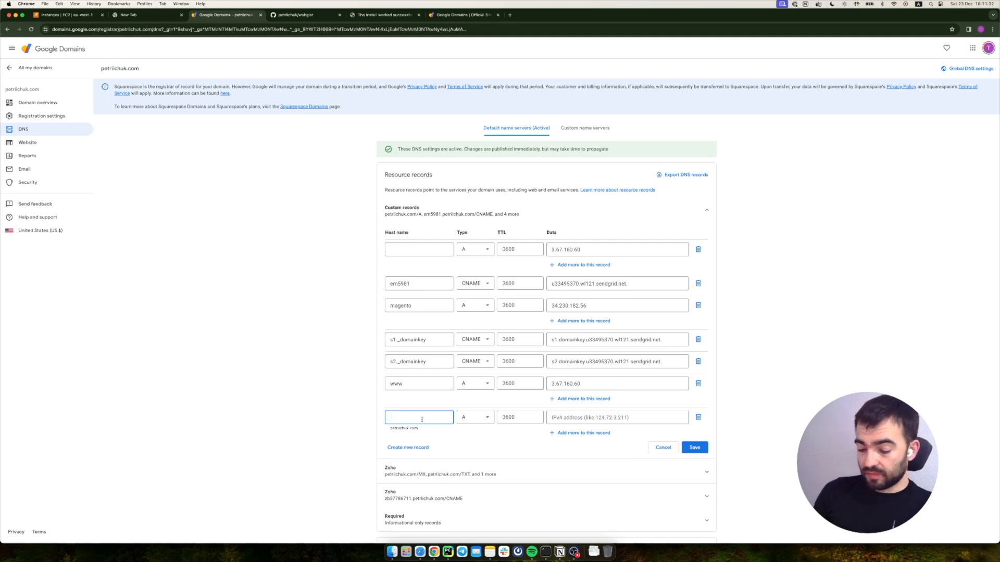
type("djan")
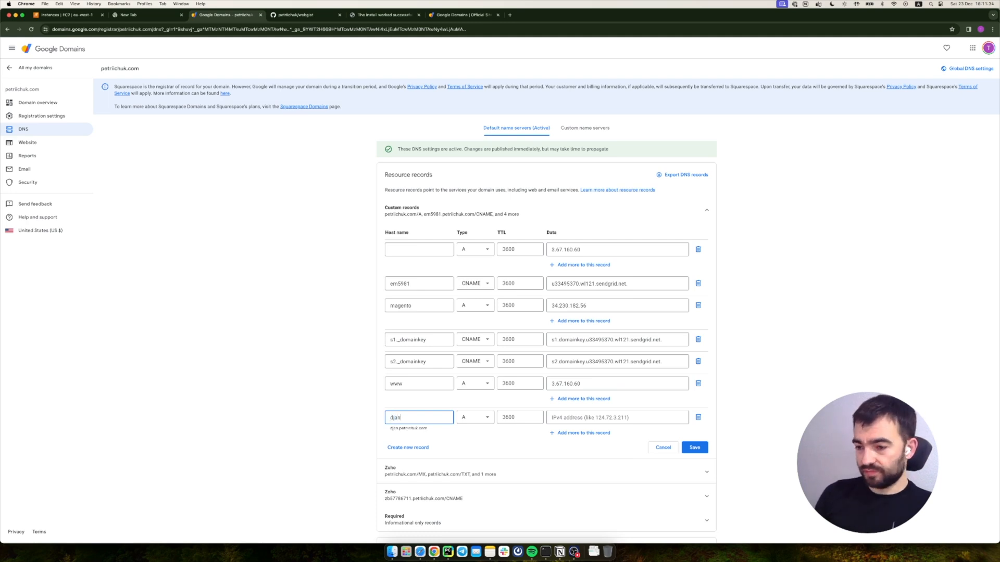
type("go")
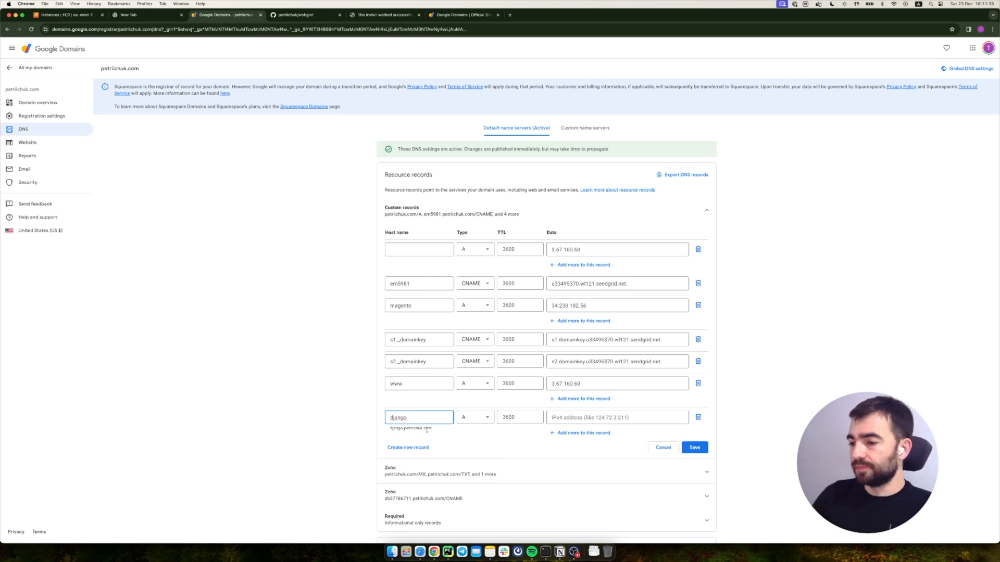
Point the django record at 63.33.137.204 and save it
left_click(616, 417)
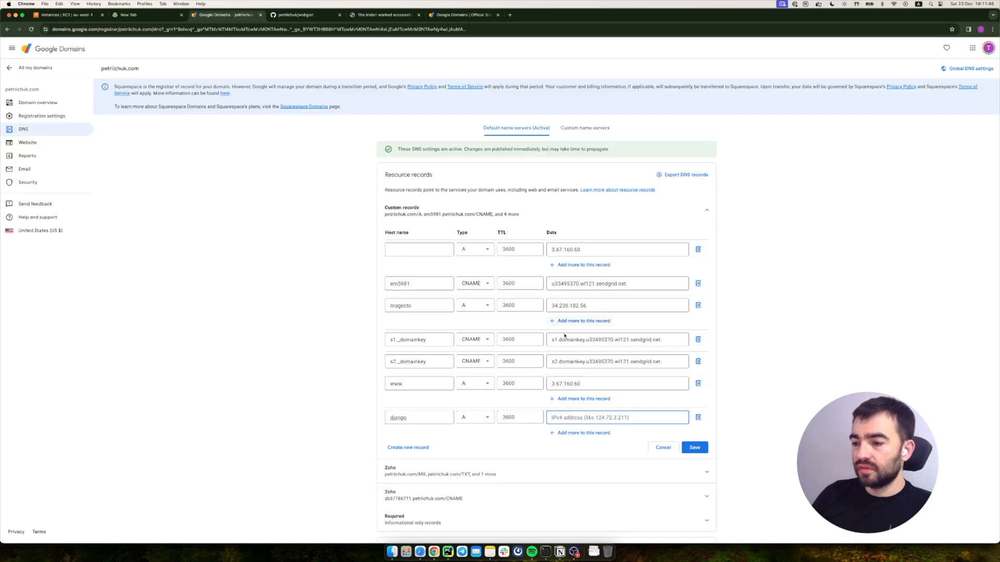
type("63.33.137.204")
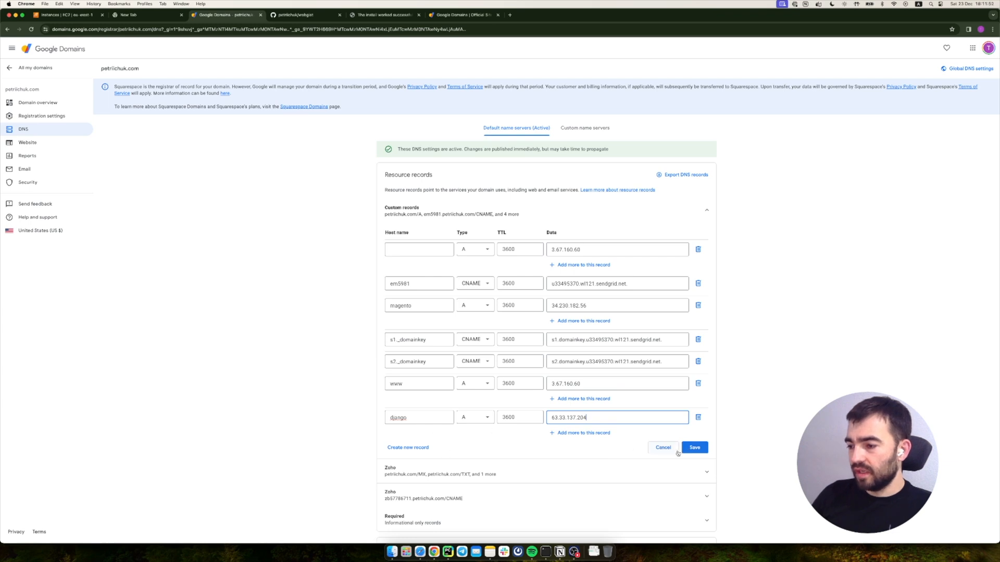
left_click(693, 446)
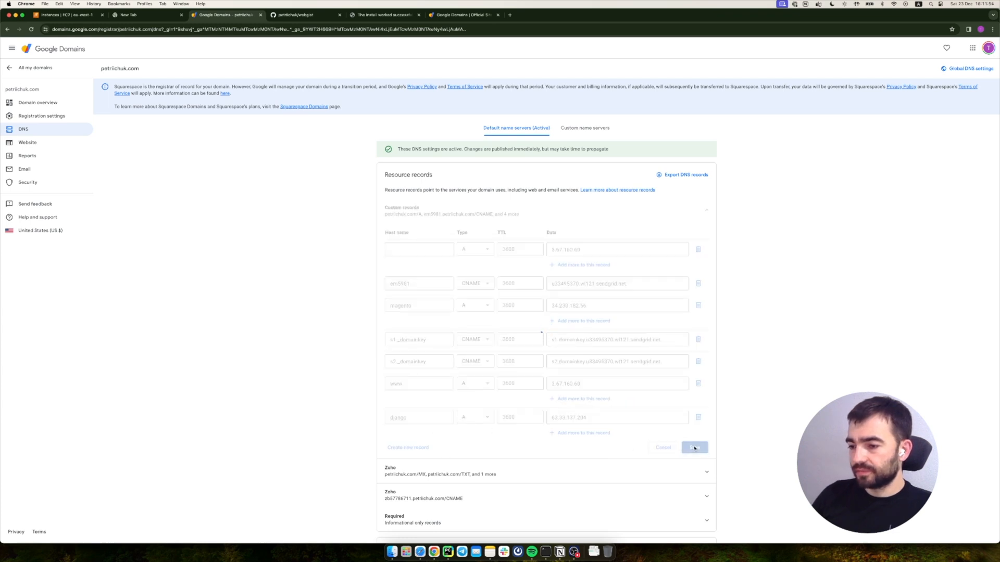
left_click(693, 446)
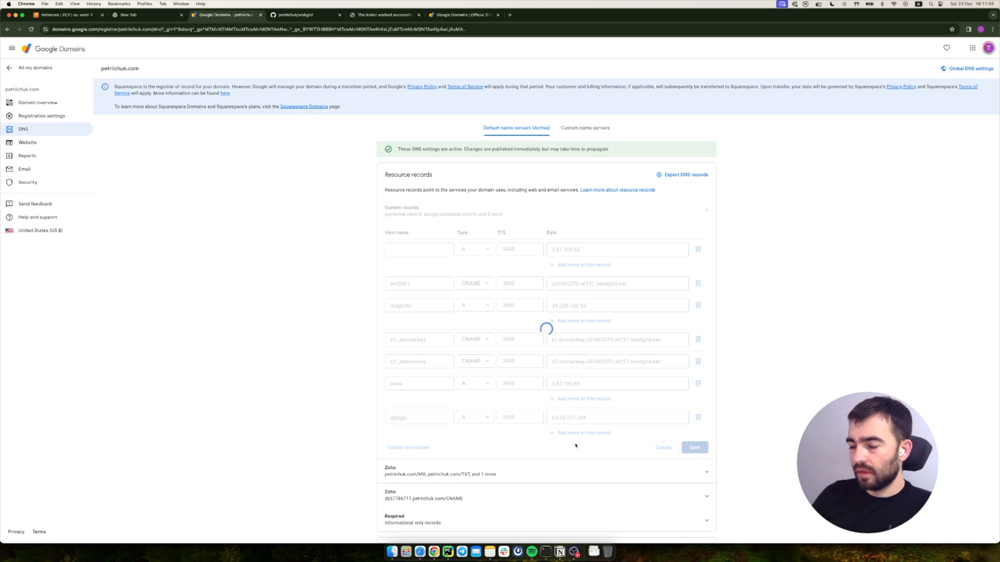
left_click(694, 446)
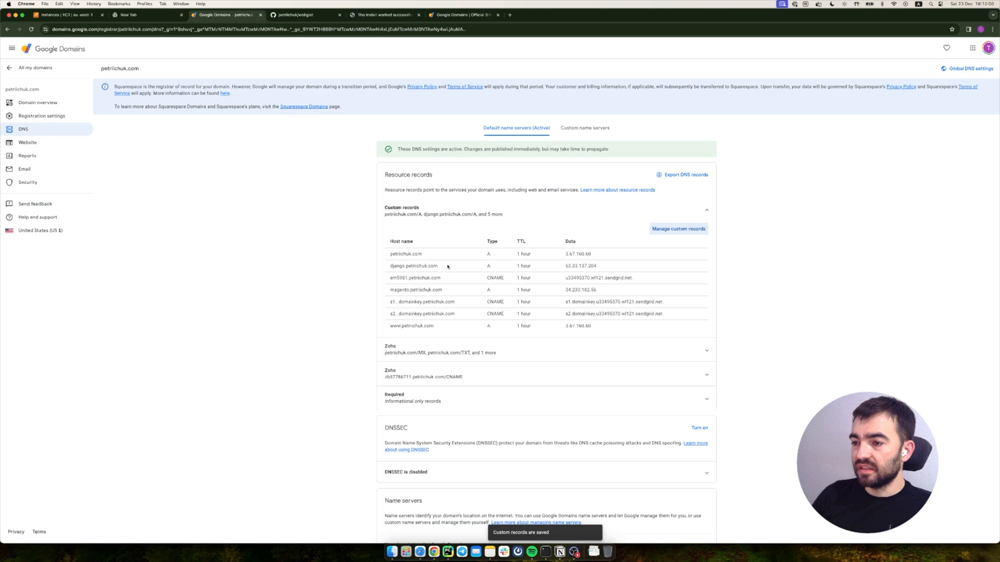
double_click(414, 265)
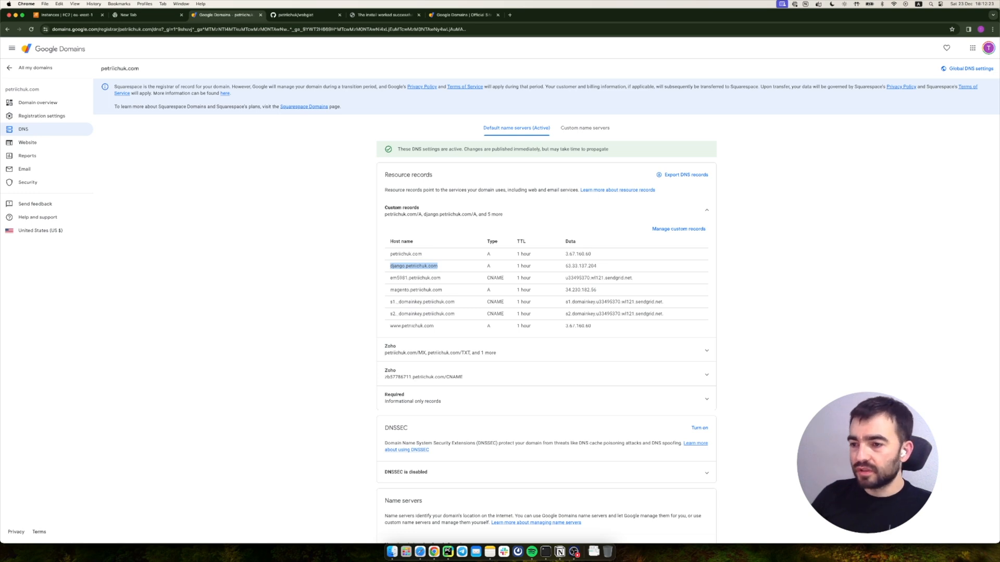
mouse_move(522, 26)
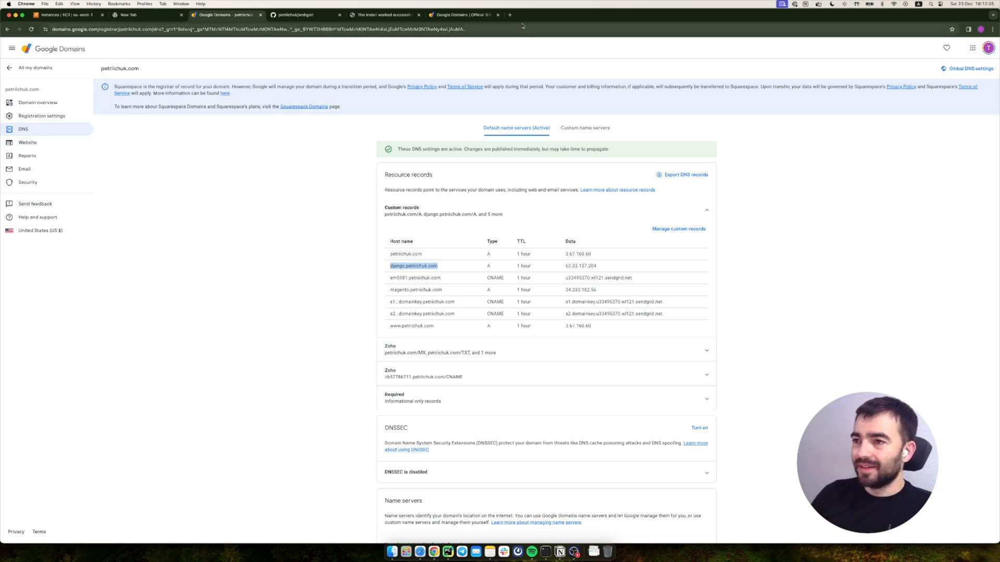
mouse_move(510, 15)
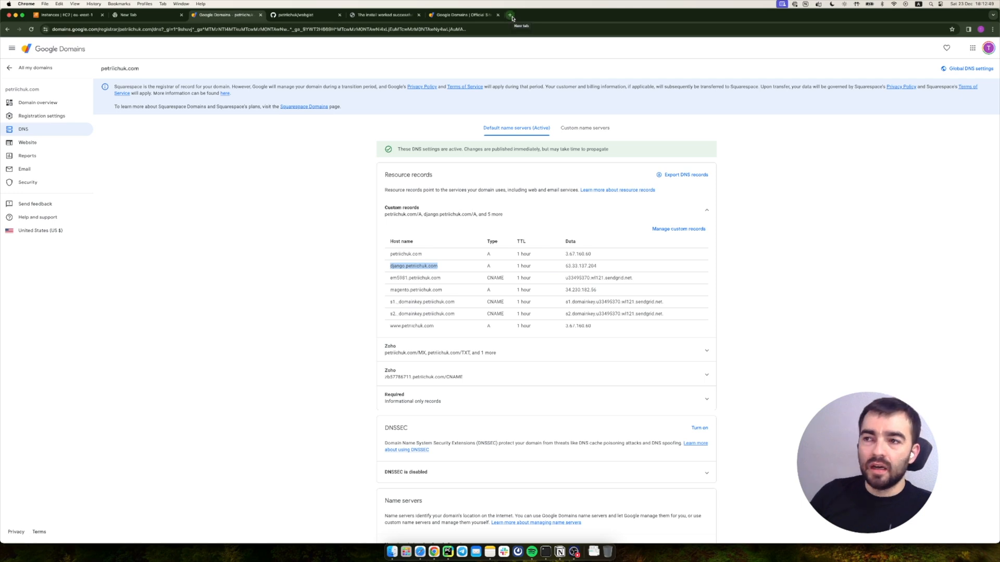
Load django.petrichuk.com in a new tab and select the rejected host name in the DisallowedHost error
left_click(510, 14)
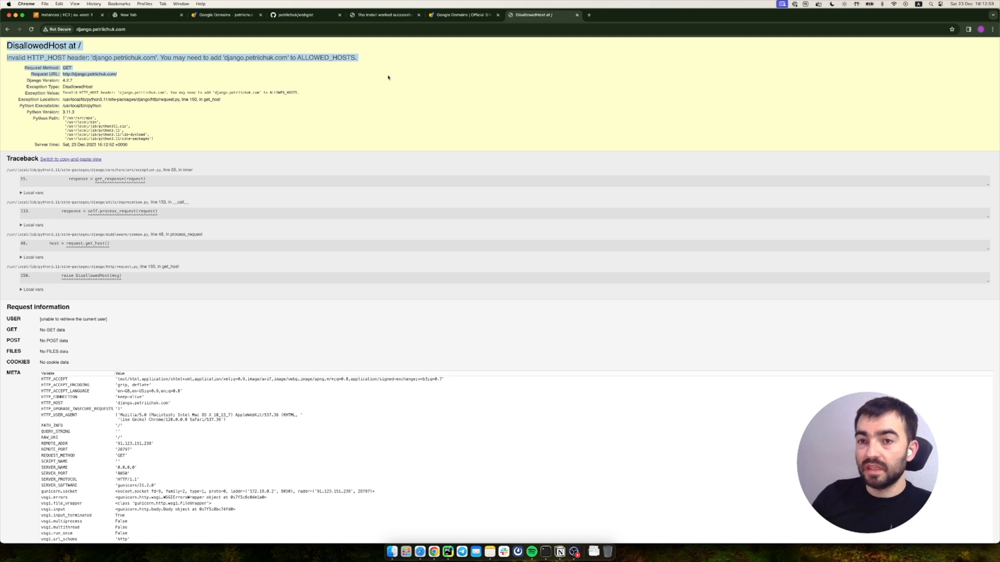
mouse_move(199, 66)
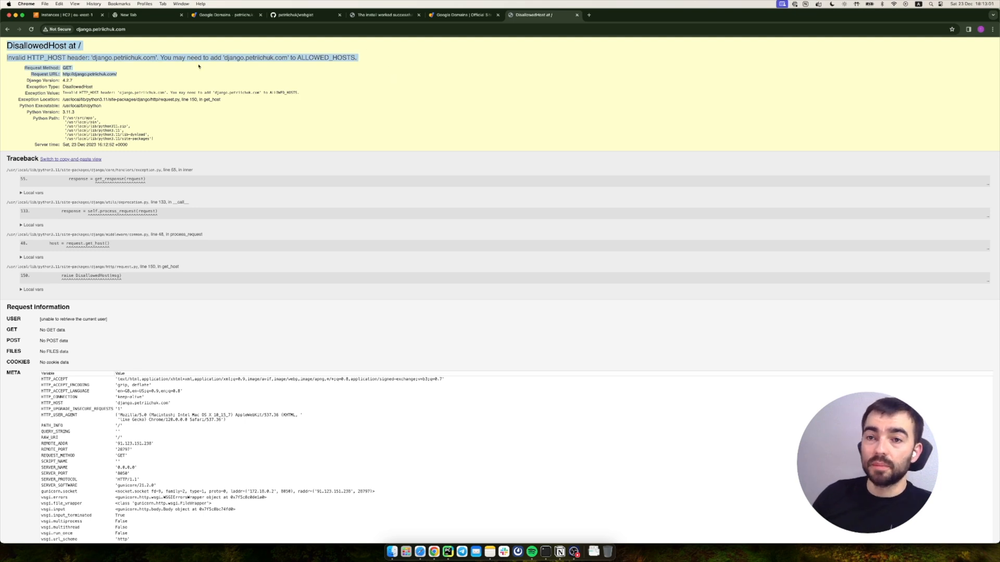
double_click(110, 57)
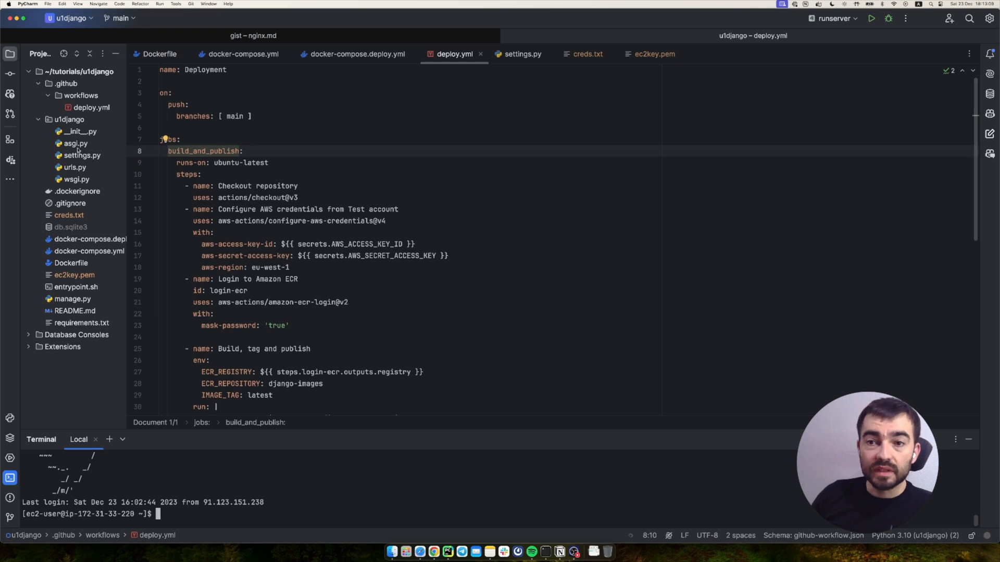
Add 'django.petriichuk.com' to ALLOWED_HOSTS in settings.py next to 52.30.117.150
left_click(521, 53)
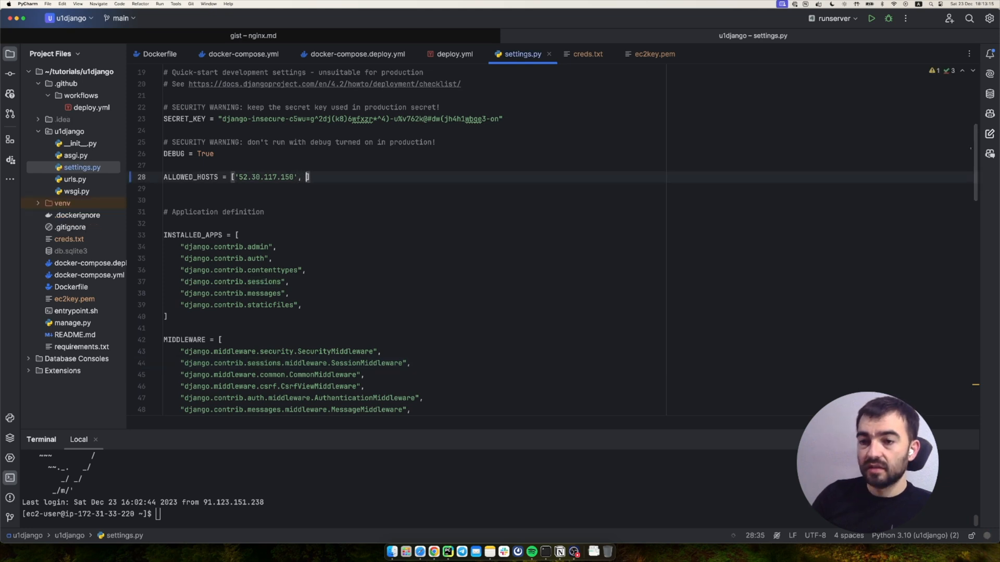
type("''")
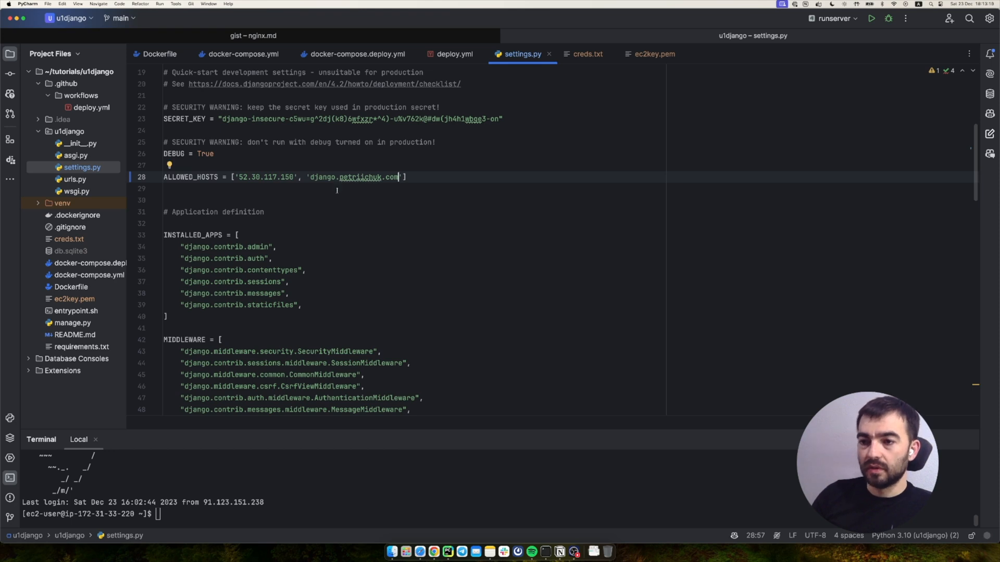
scroll("down", 3)
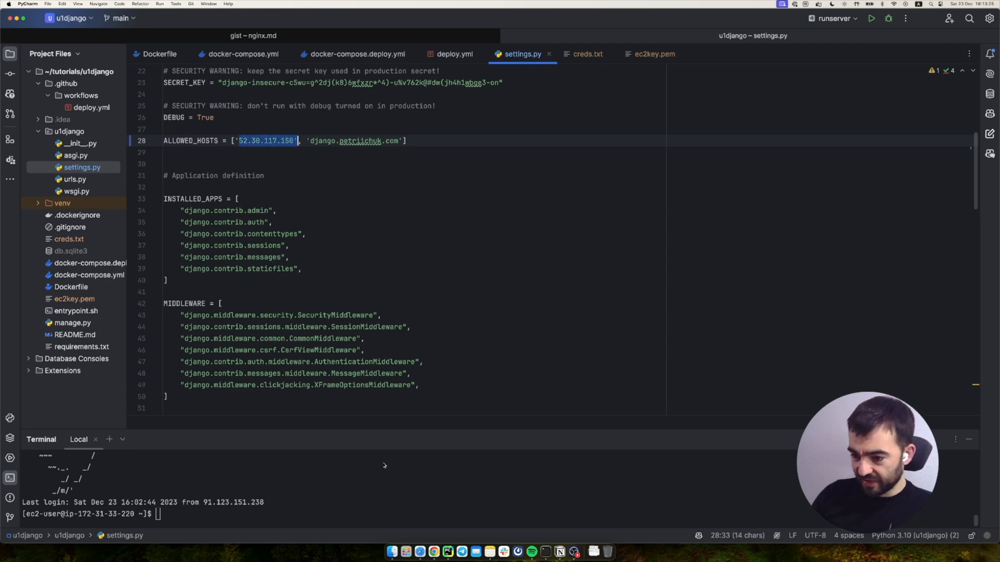
left_click(433, 551)
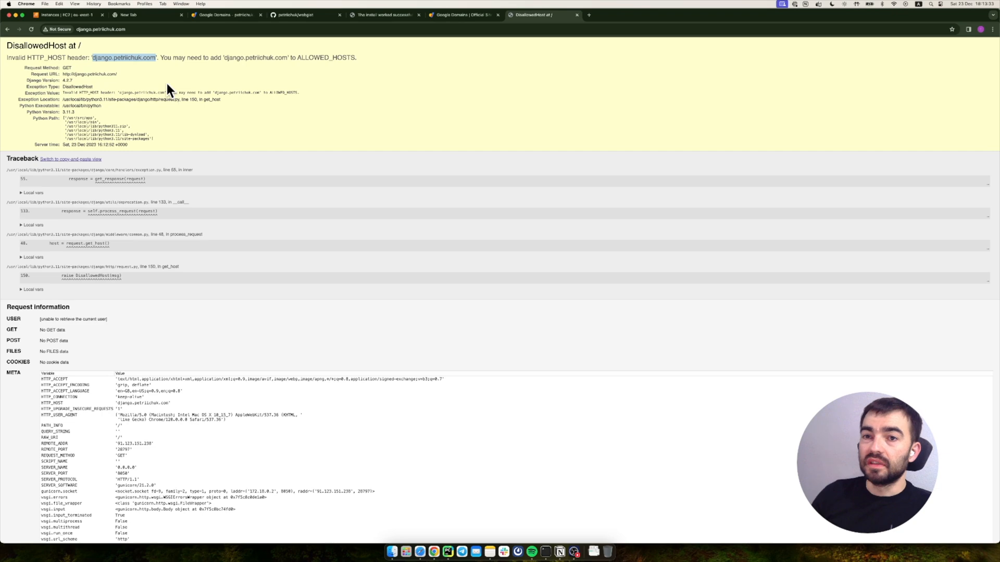
Copy the instance's public IPv4 63.33.137.204 and load it in a new tab
left_click(61, 15)
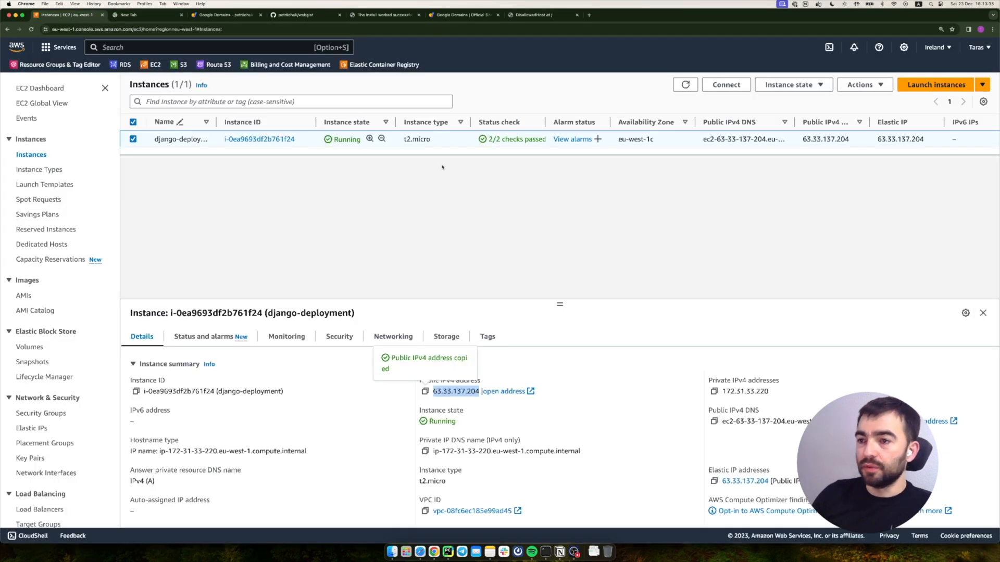
mouse_move(566, 30)
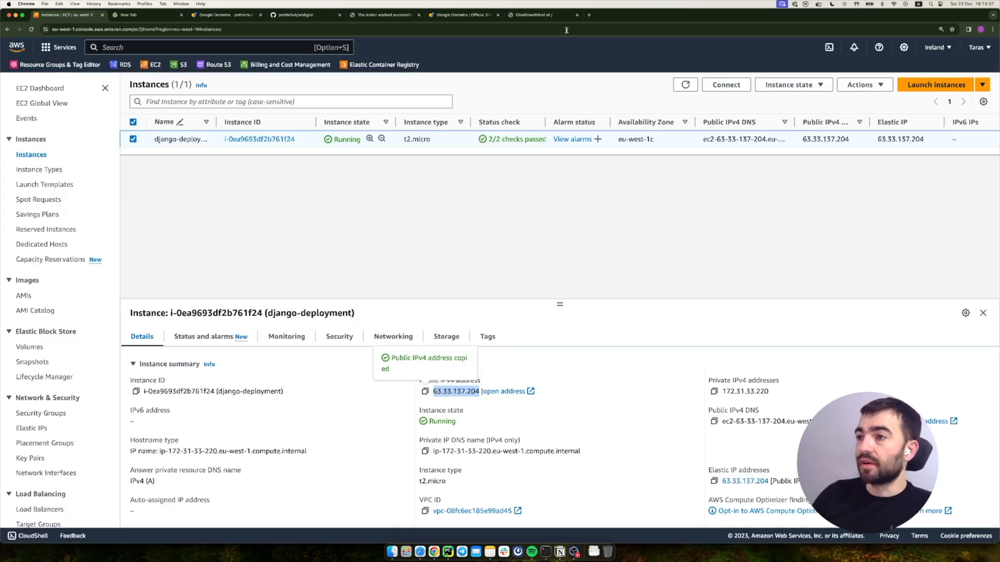
left_click(617, 15)
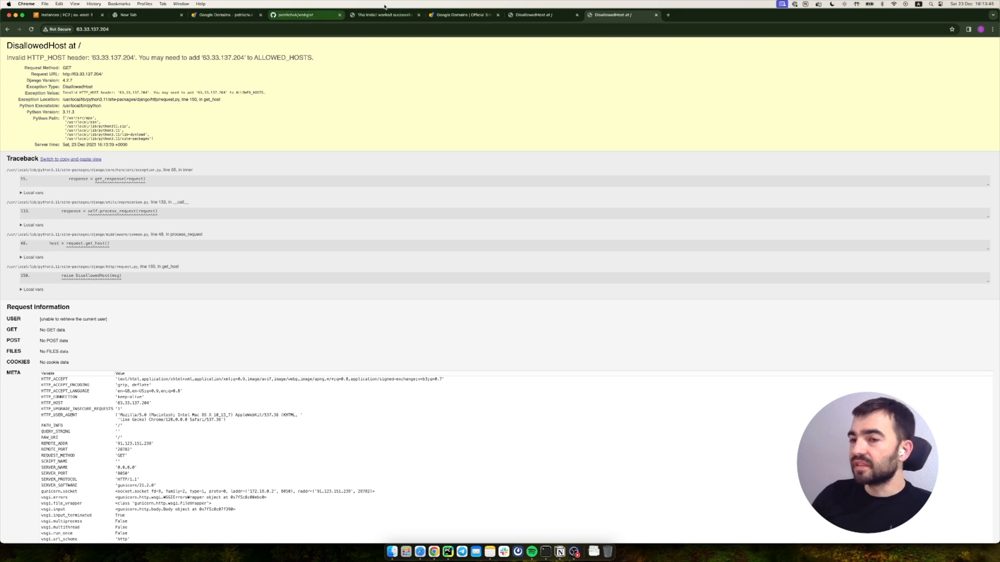
mouse_move(537, 15)
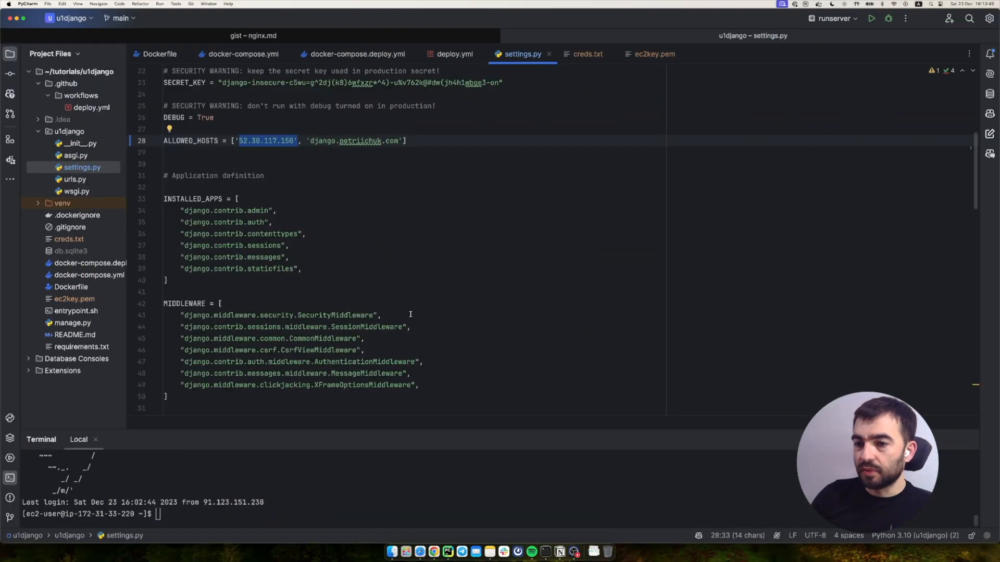
Commit settings.py with the message 'update' and push it to the repository
left_click(9, 73)
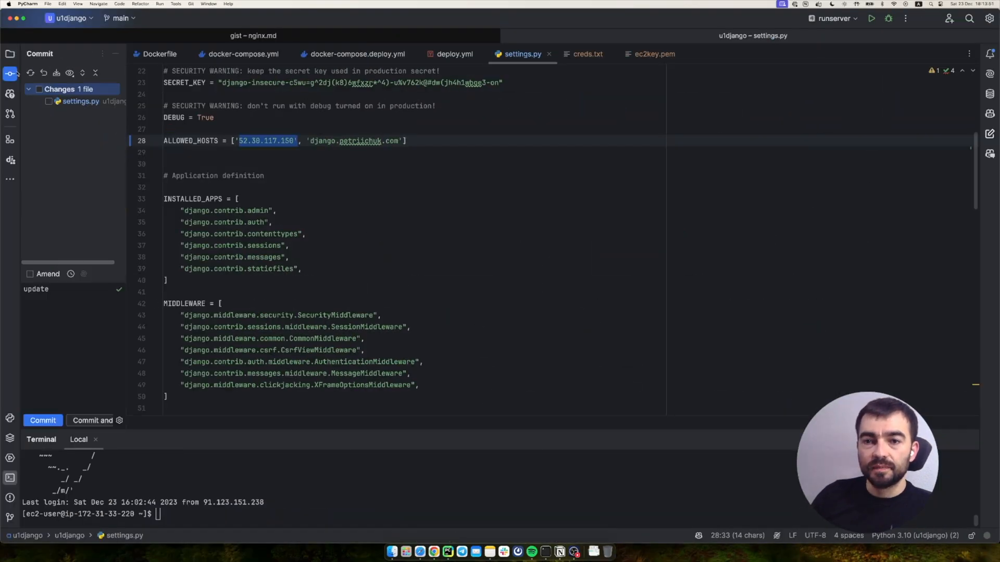
left_click(39, 89)
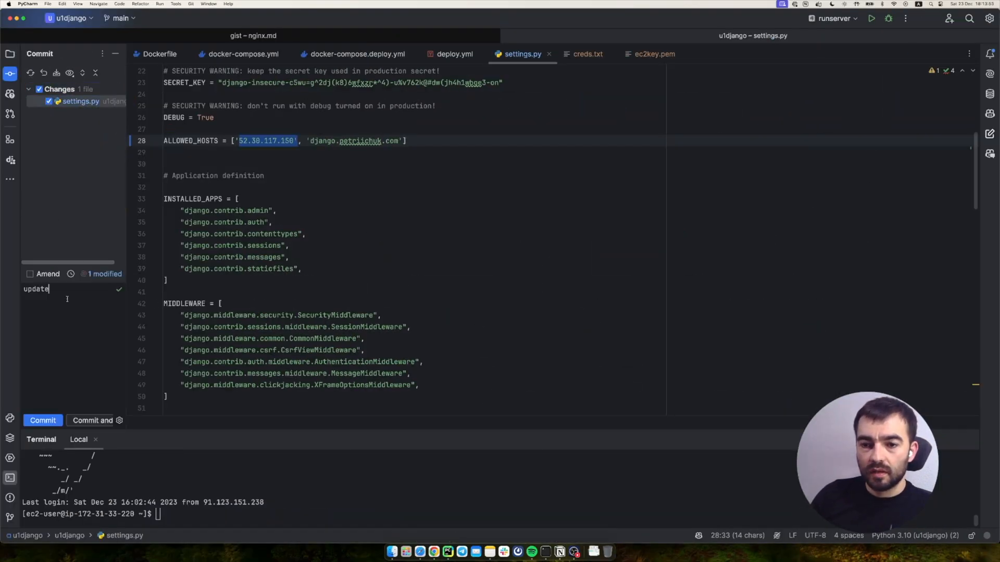
left_click(43, 420)
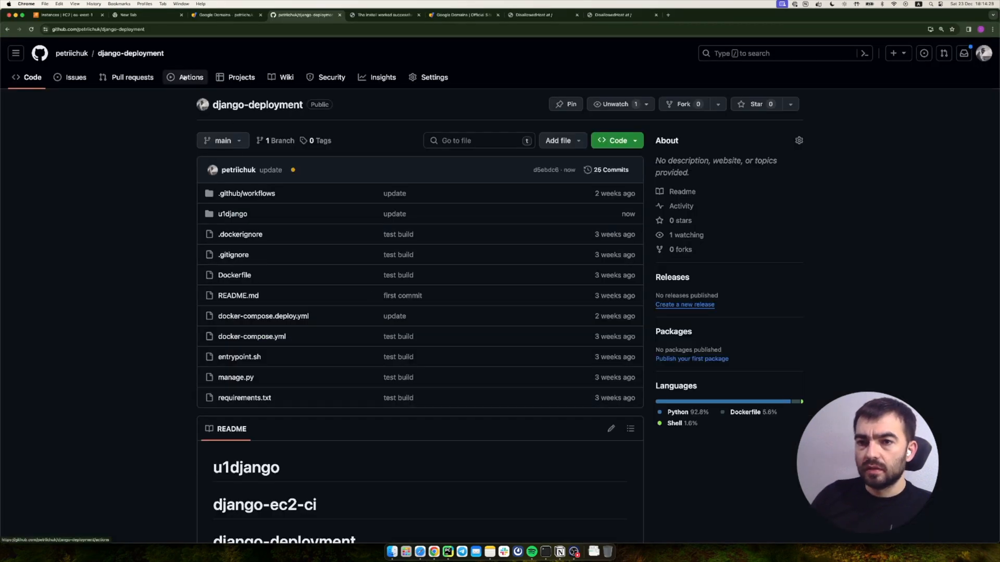
Follow the build_and_publish job of Deployment run #22, then copy the instance's IPv4 again
left_click(190, 77)
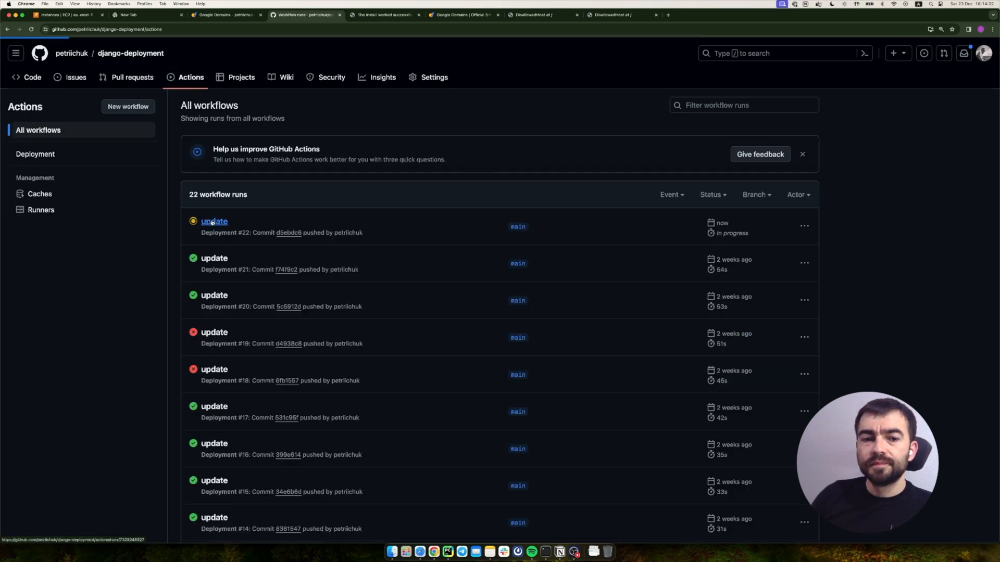
left_click(215, 221)
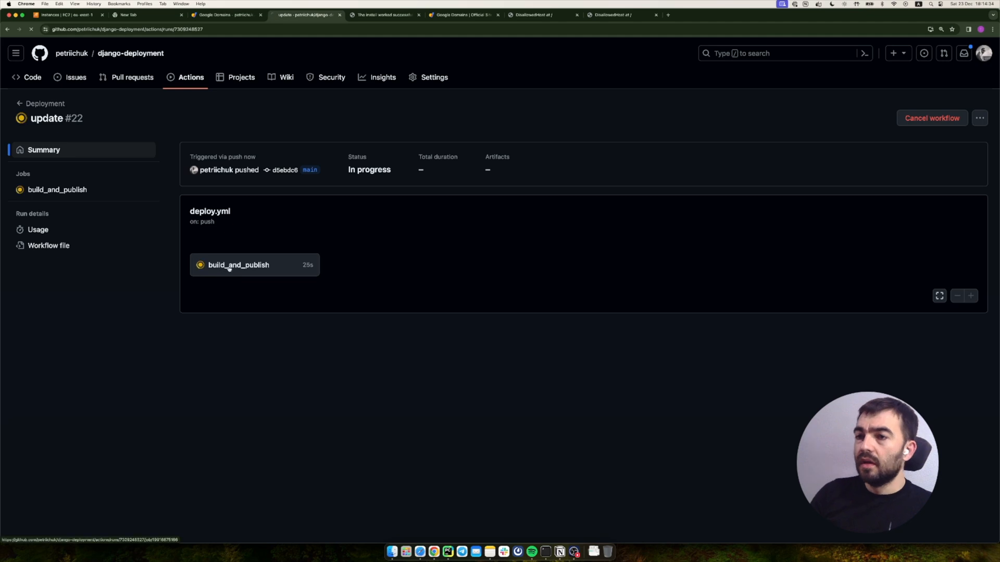
left_click(238, 264)
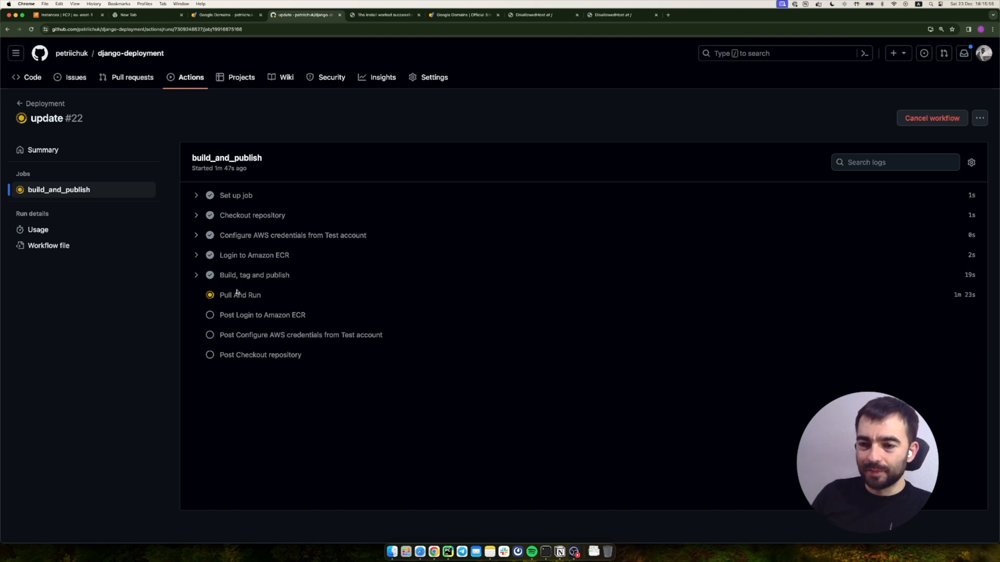
mouse_move(433, 77)
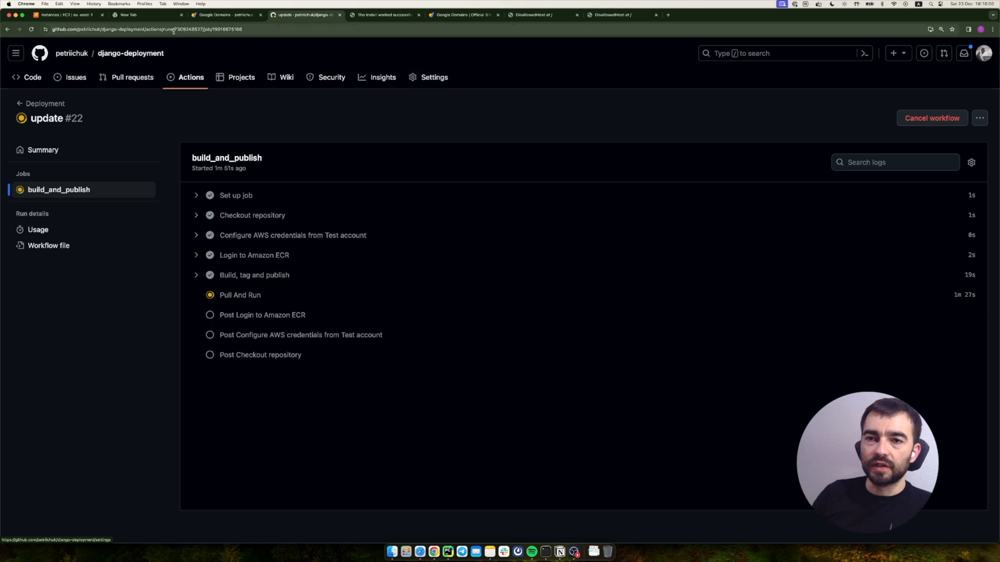
left_click(60, 15)
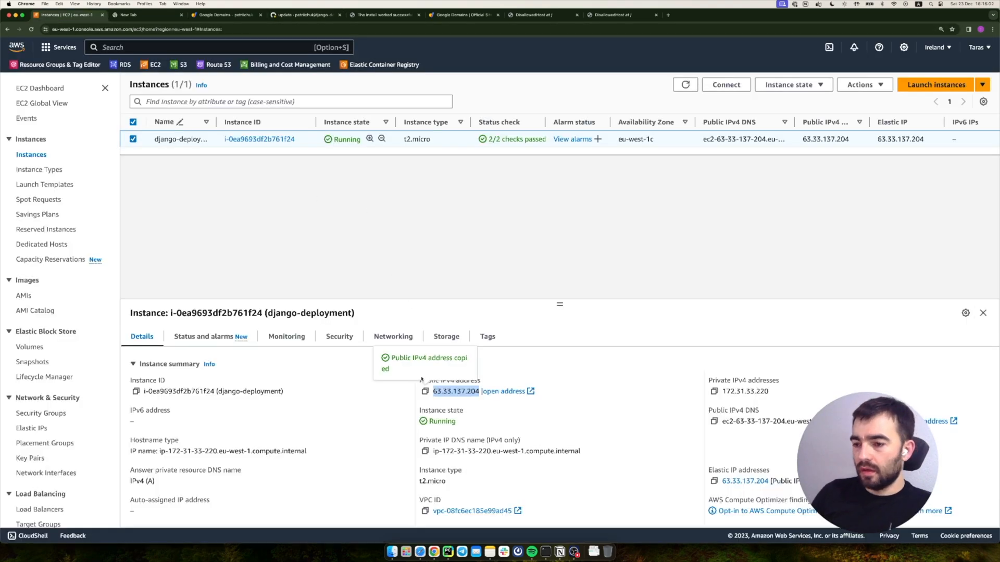
Go to the repository's Actions secrets and variables settings
left_click(305, 14)
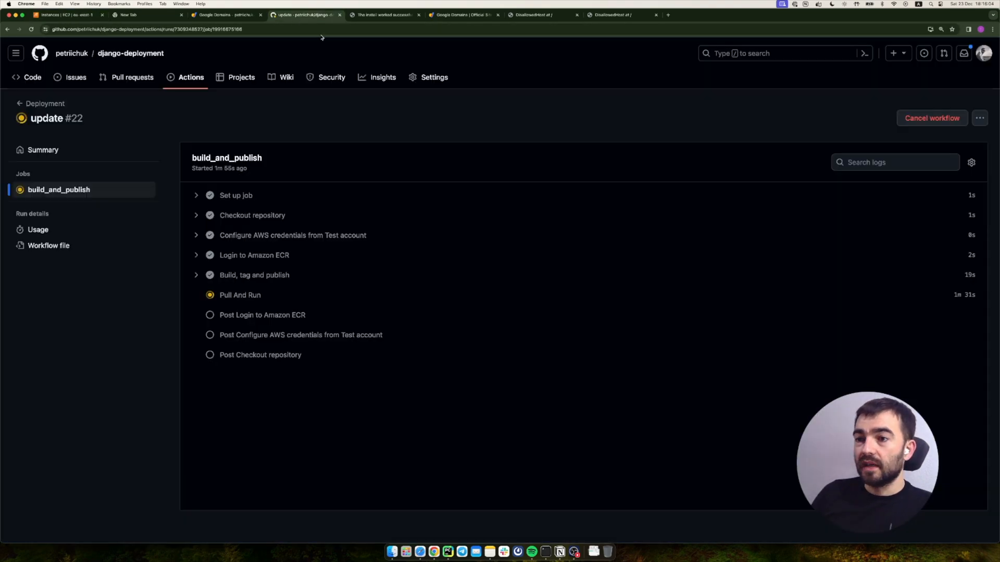
left_click(434, 77)
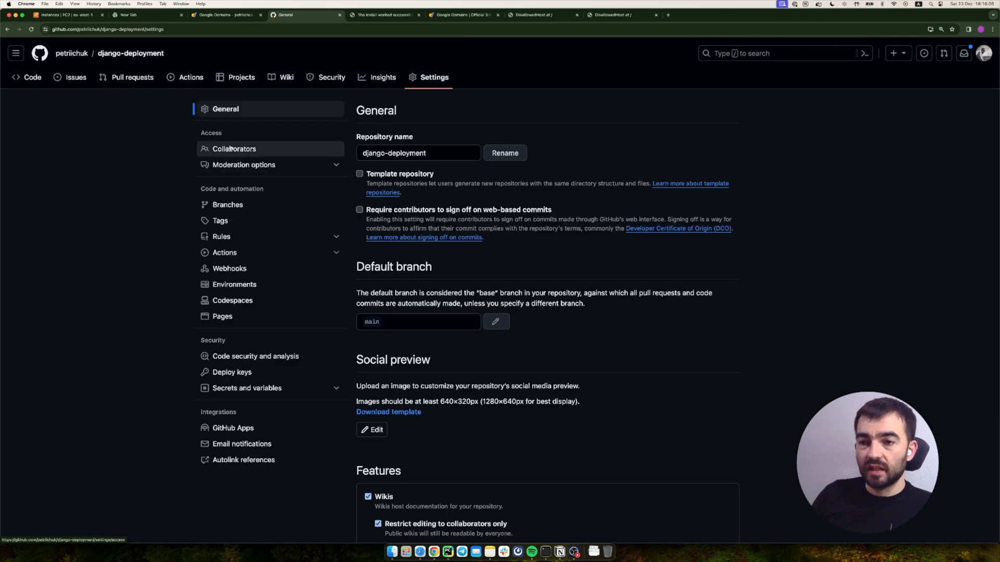
left_click(223, 315)
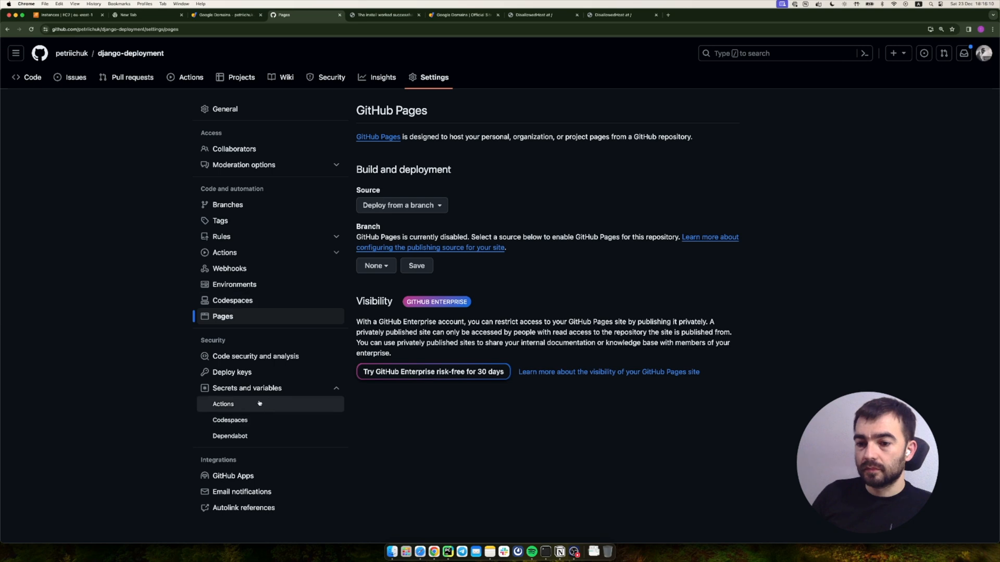
left_click(223, 404)
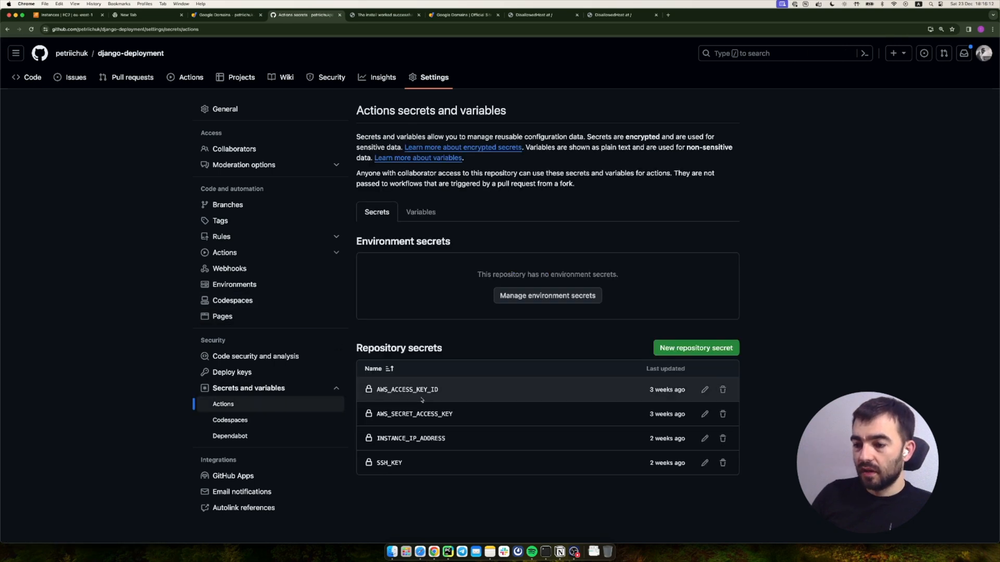
mouse_move(704, 448)
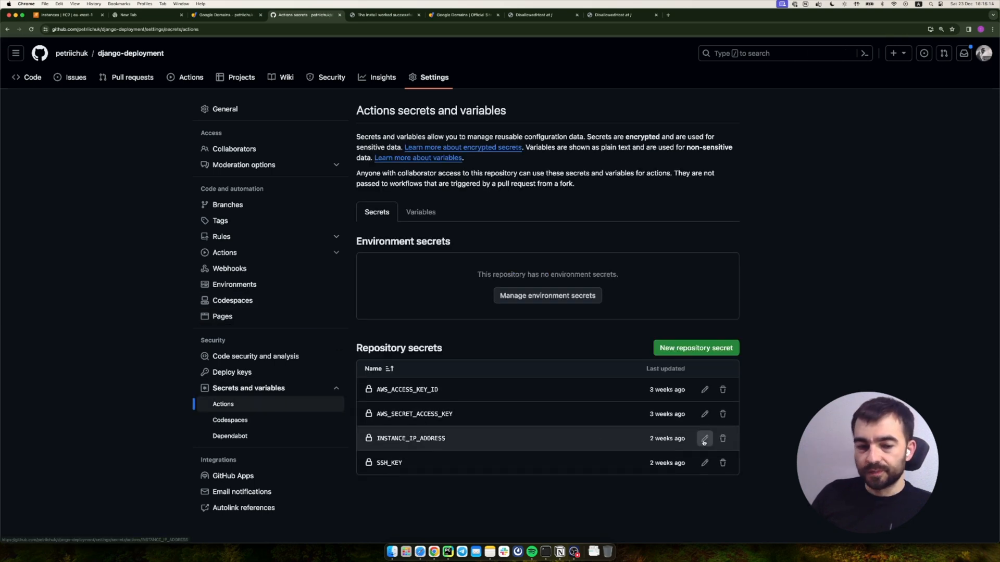
Update the INSTANCE_IP_ADDRESS secret to 63.33.137.204 and confirm access
left_click(704, 440)
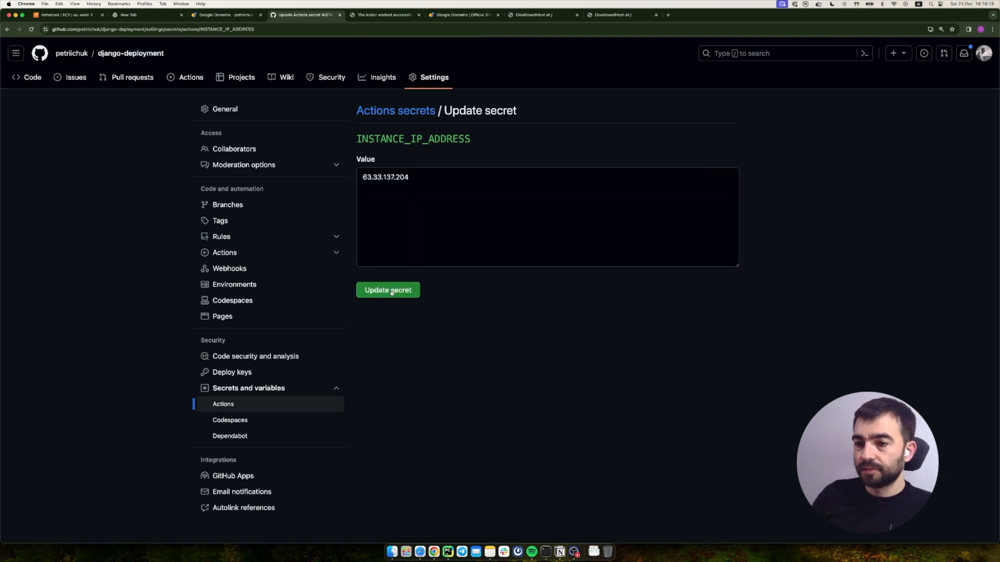
left_click(387, 291)
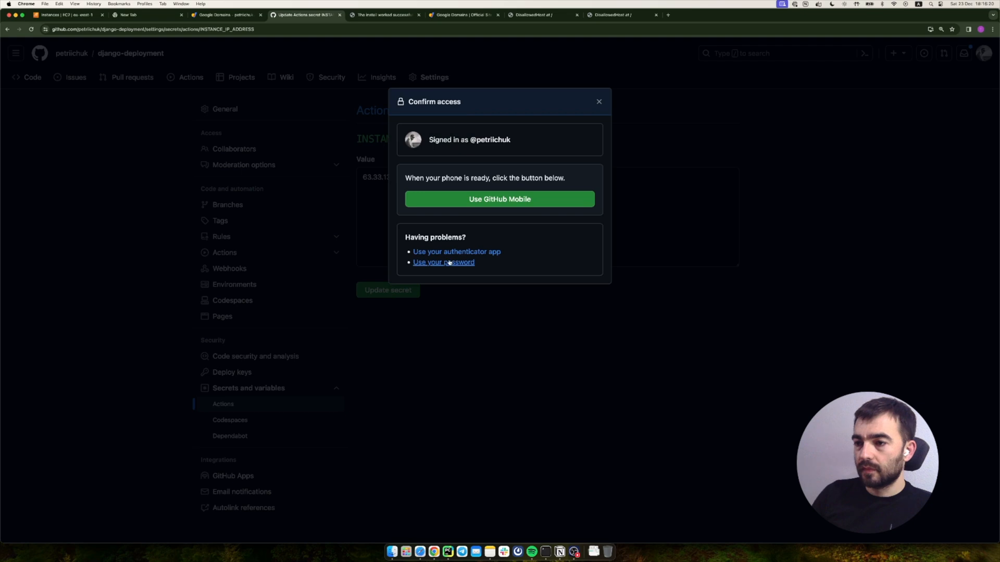
left_click(443, 262)
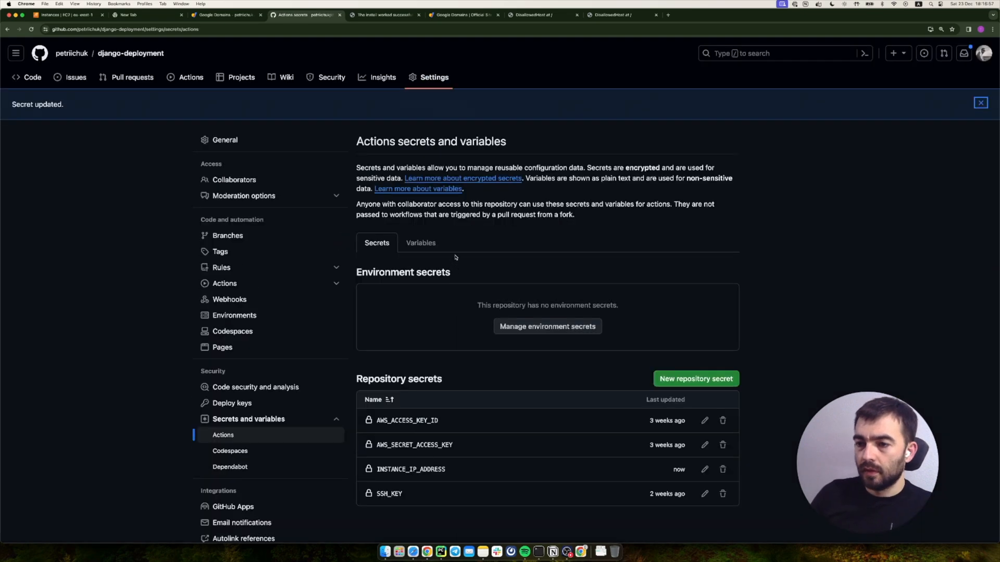
mouse_move(235, 94)
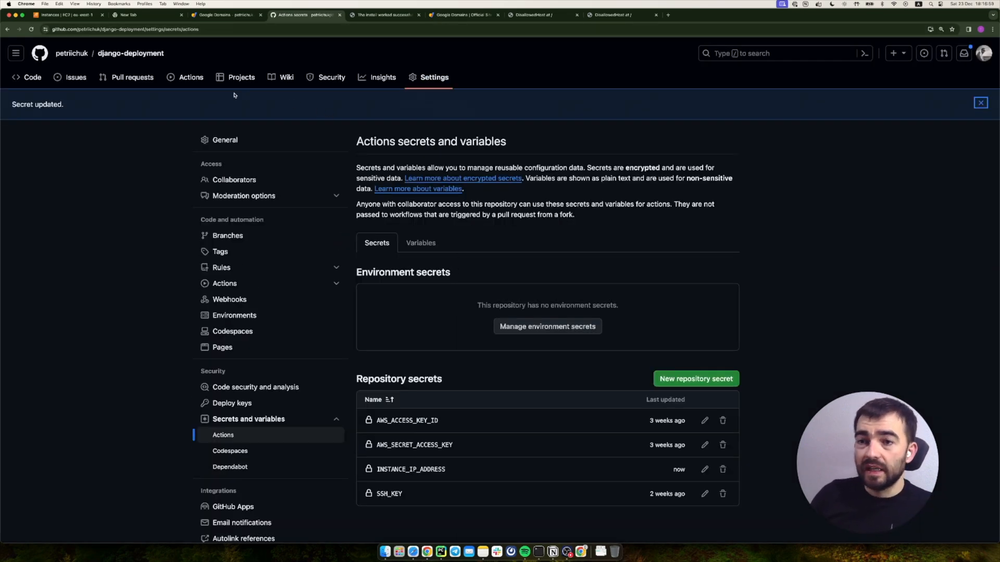
Re-run the failed build_and_publish job of Deployment #22 and reopen the queued run
left_click(191, 77)
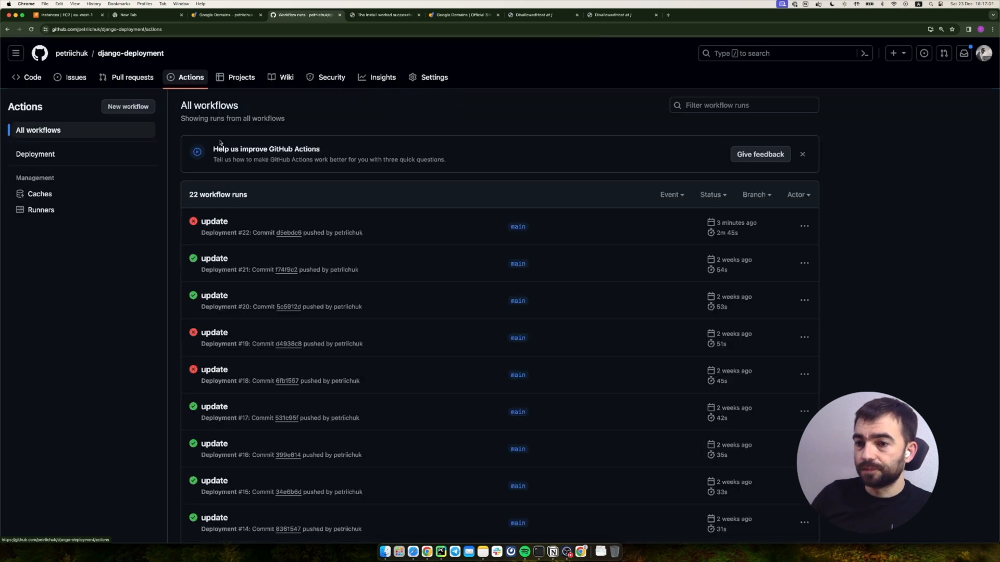
left_click(215, 221)
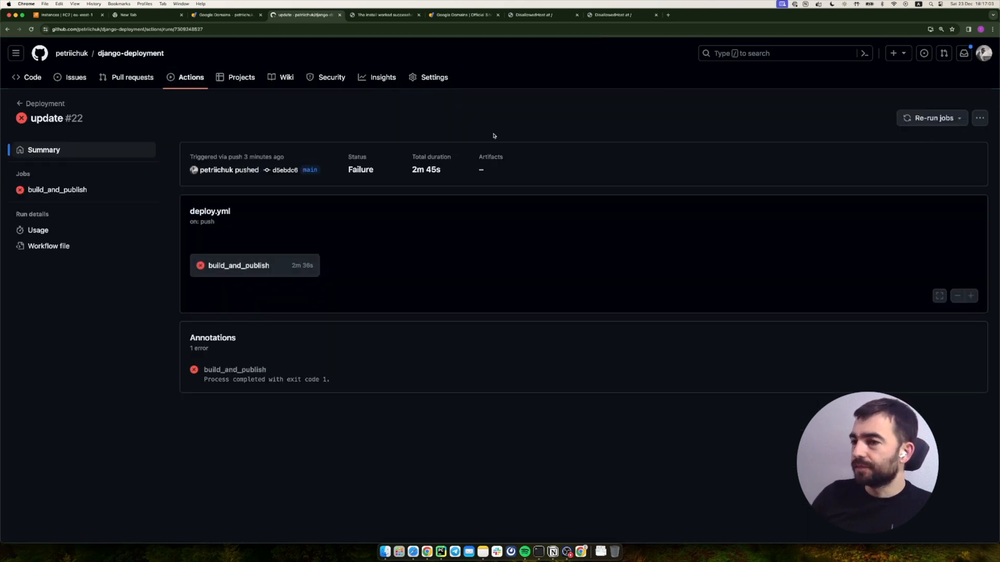
left_click(931, 117)
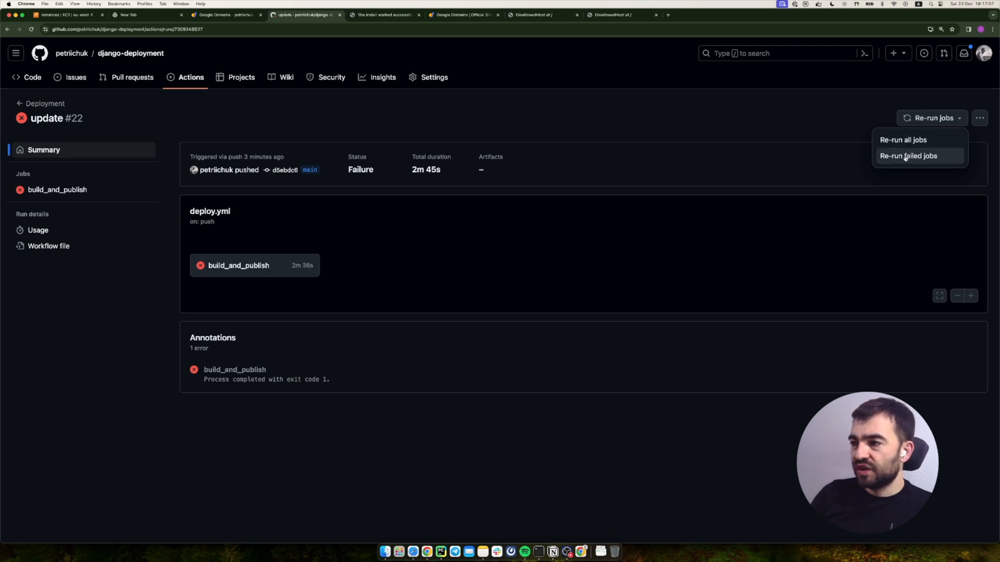
left_click(908, 155)
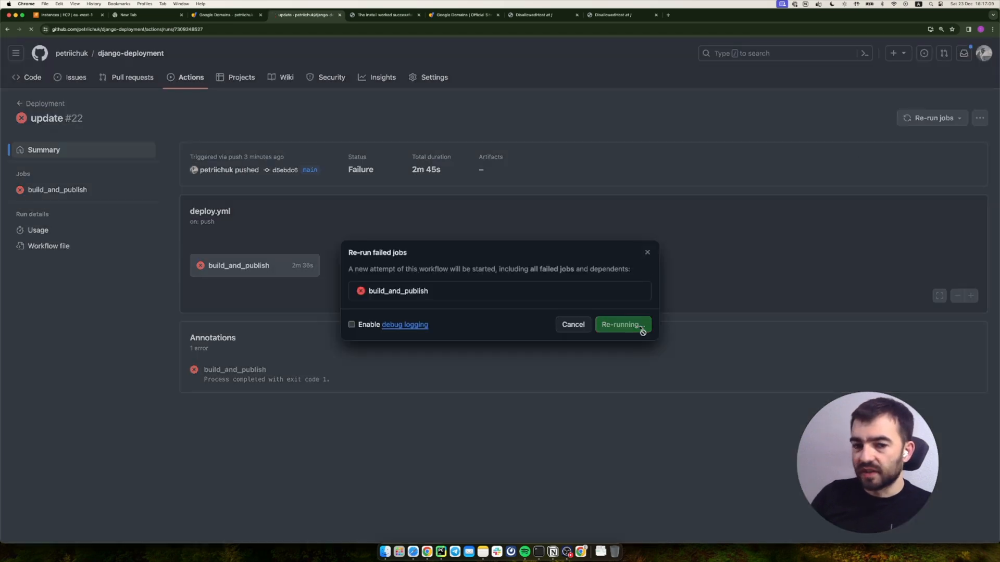
left_click(622, 325)
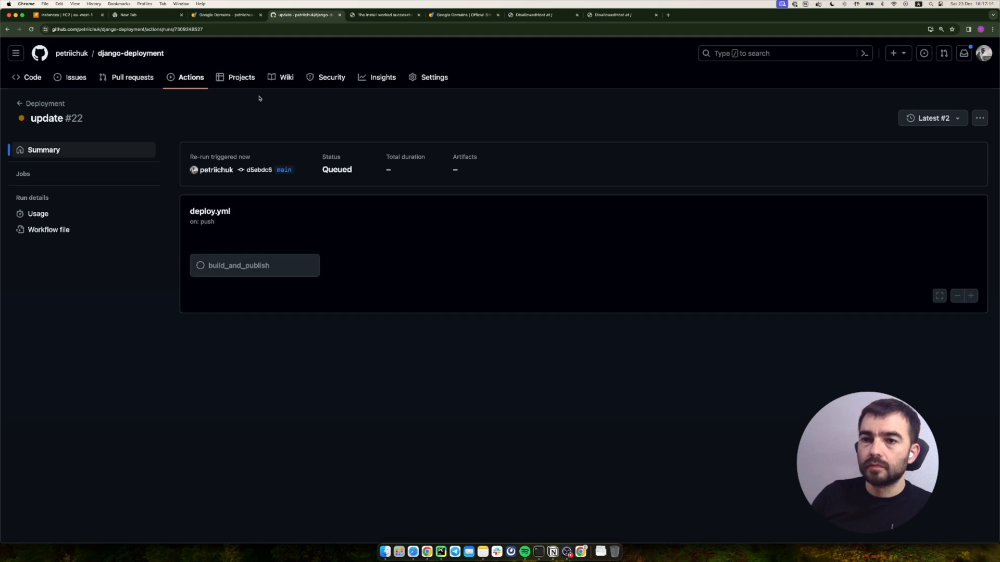
left_click(45, 103)
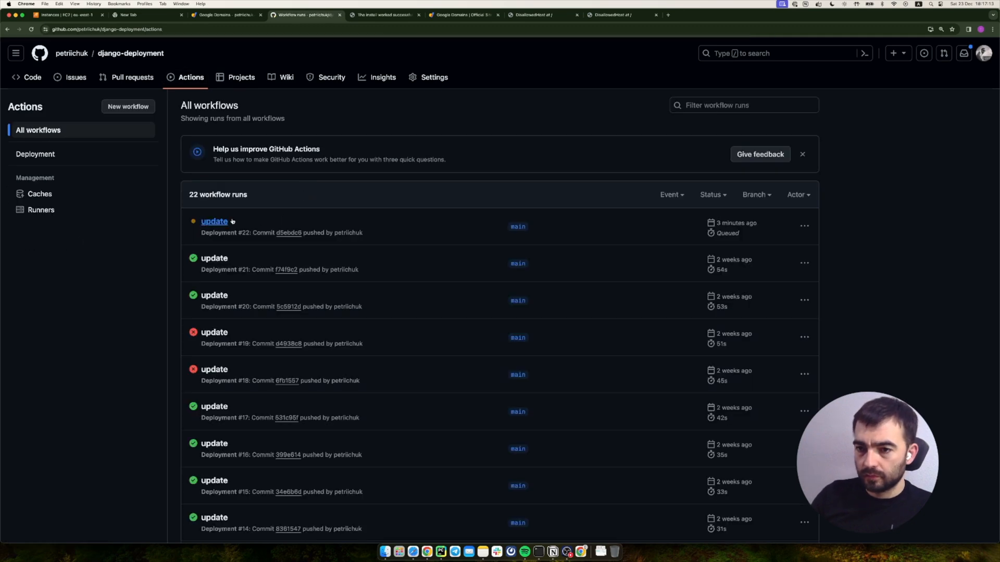
left_click(215, 221)
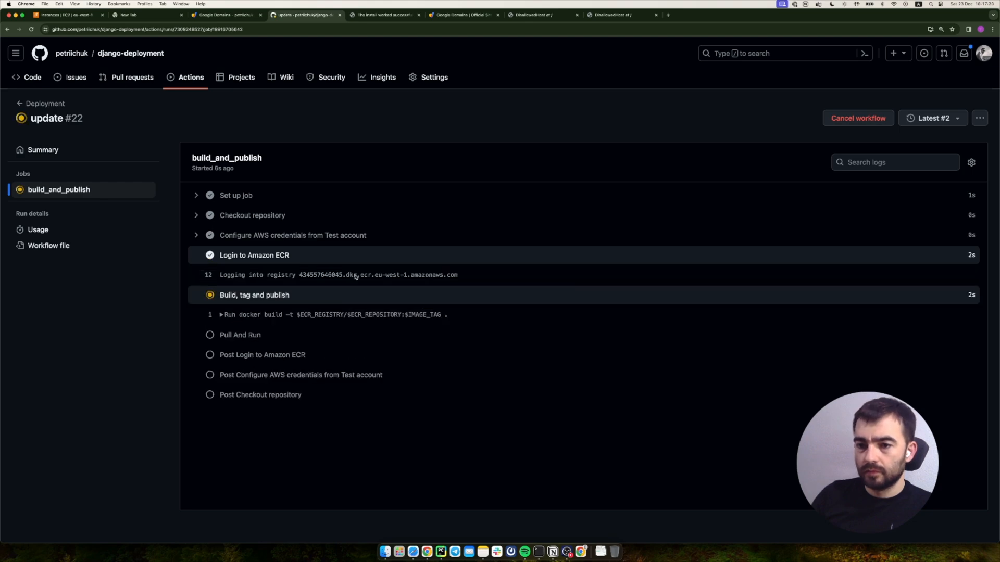
Scroll through the Build, tag and publish and Pull And Run step logs of the re-run job
scroll("down", 3)
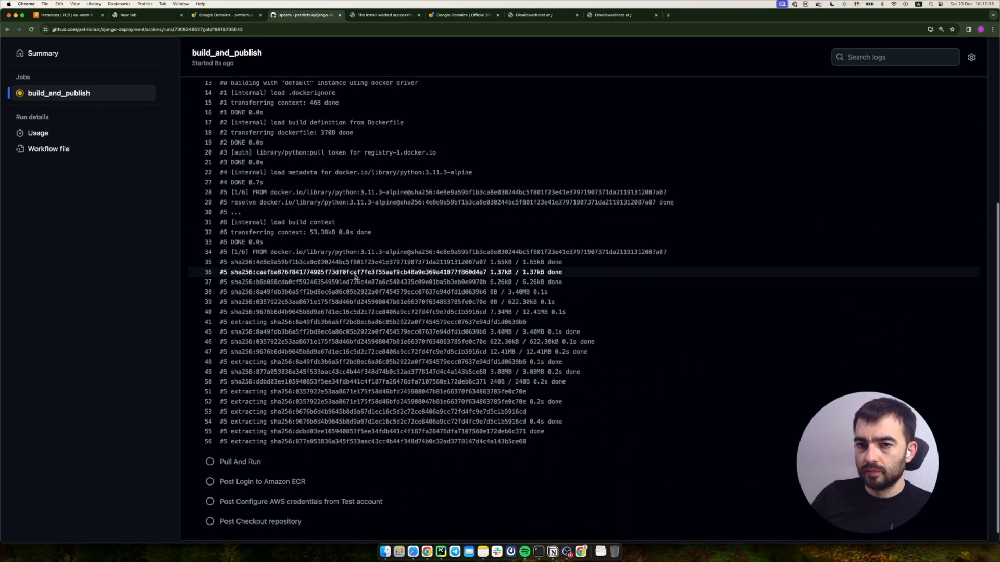
scroll("up", 3)
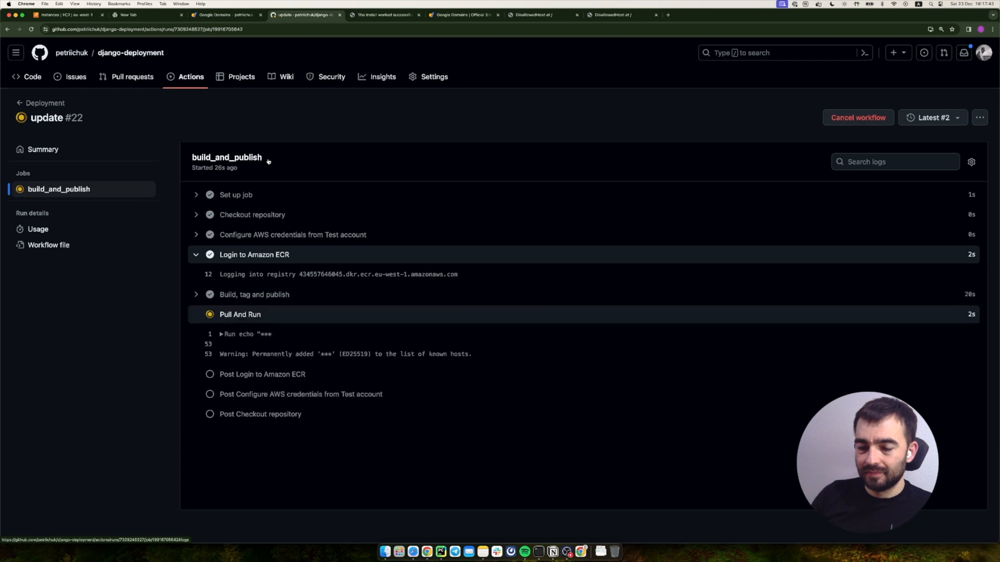
scroll("down", 3)
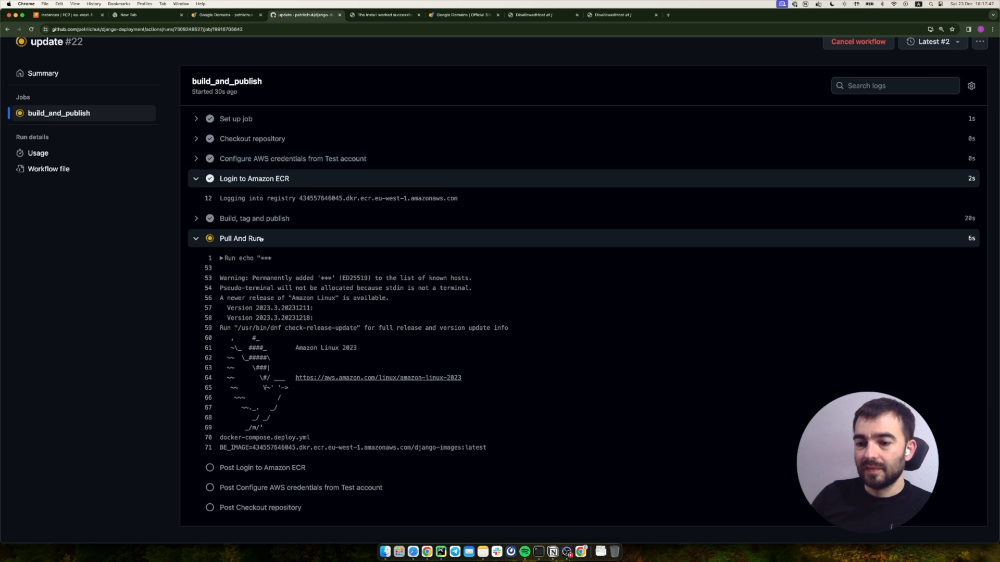
scroll("down", 3)
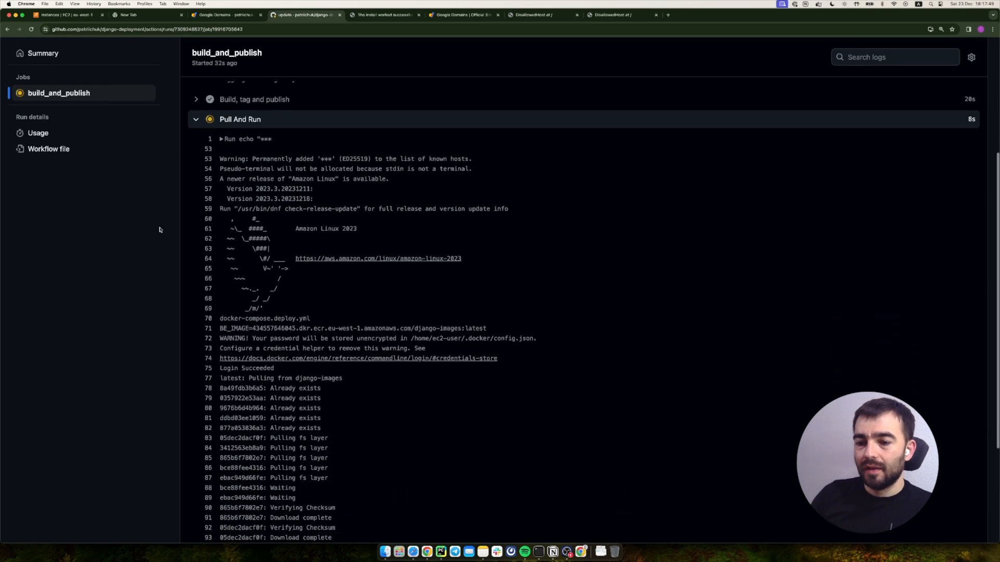
scroll("down", 3)
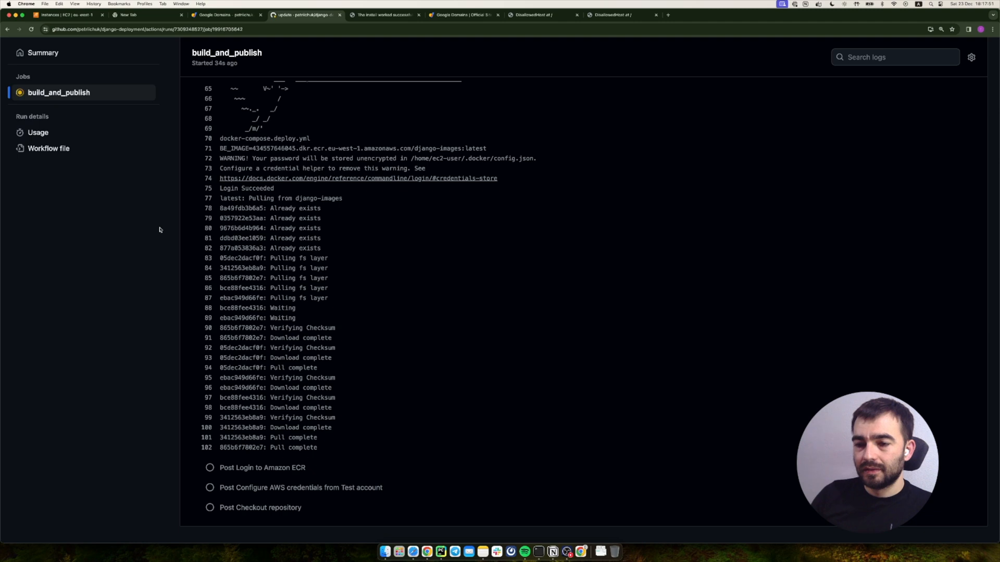
scroll("down", 3)
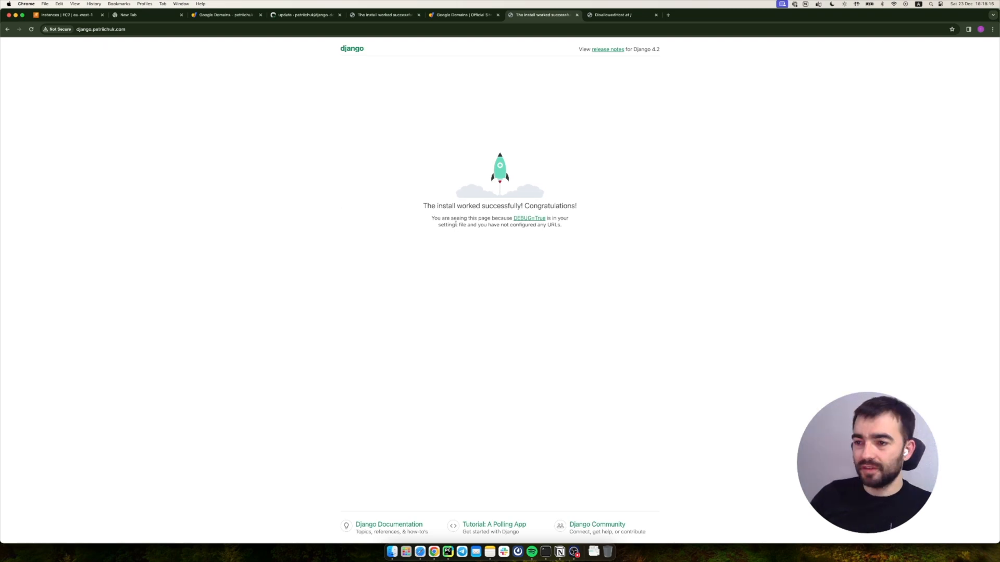
Check the address bar confirms django.petriichuk.com serves Django's welcome page
left_click(100, 29)
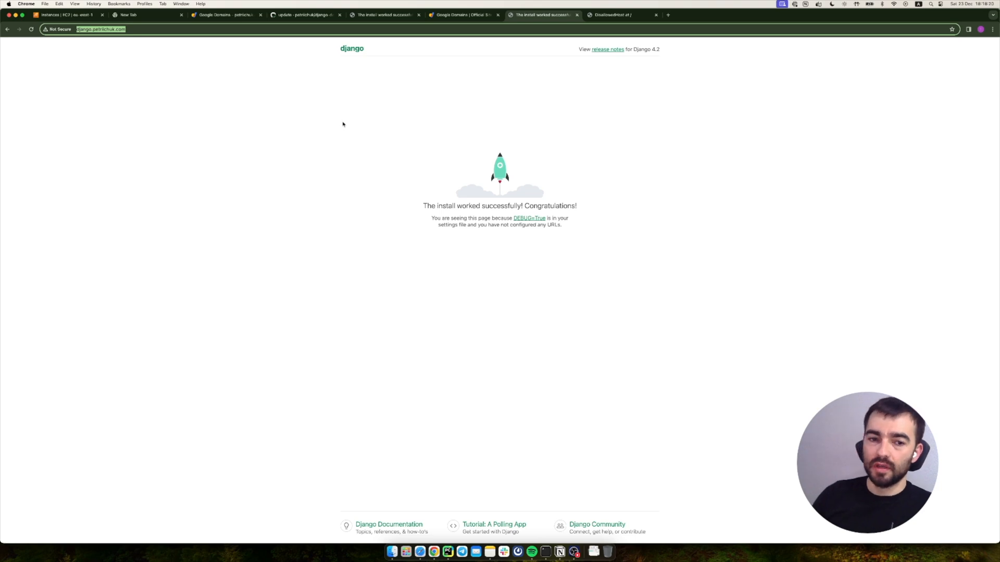
mouse_move(423, 129)
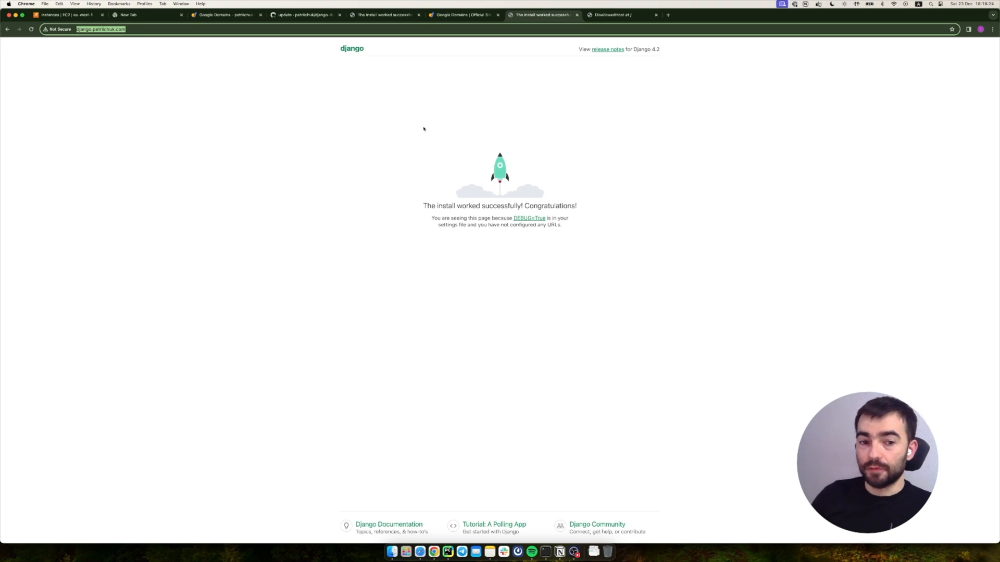